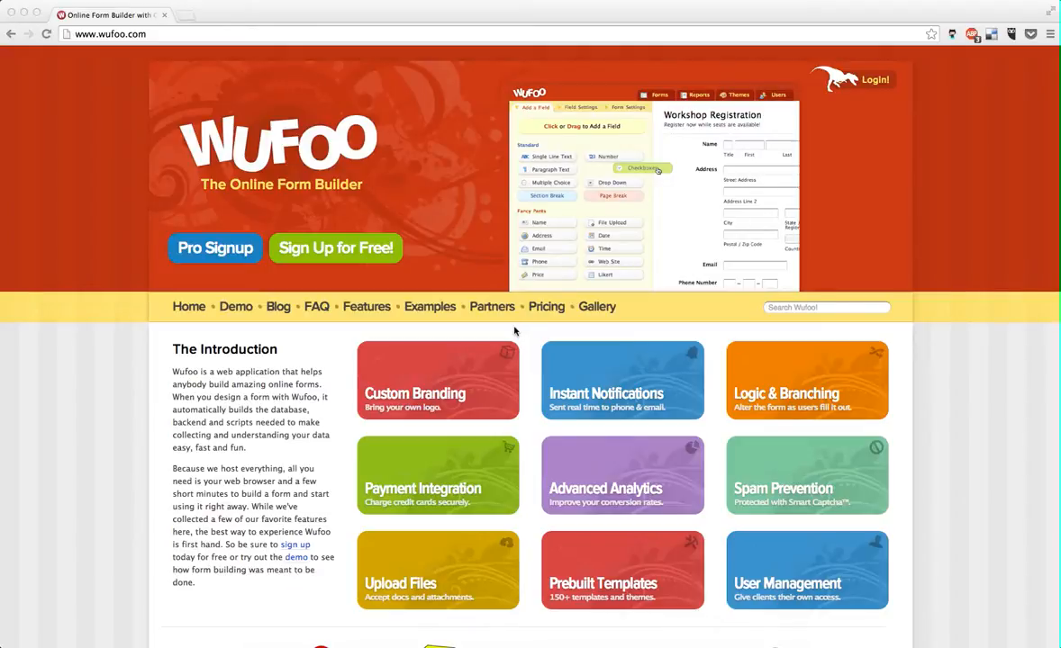
{"action": "mouse_move", "coordinate": [414, 191]}
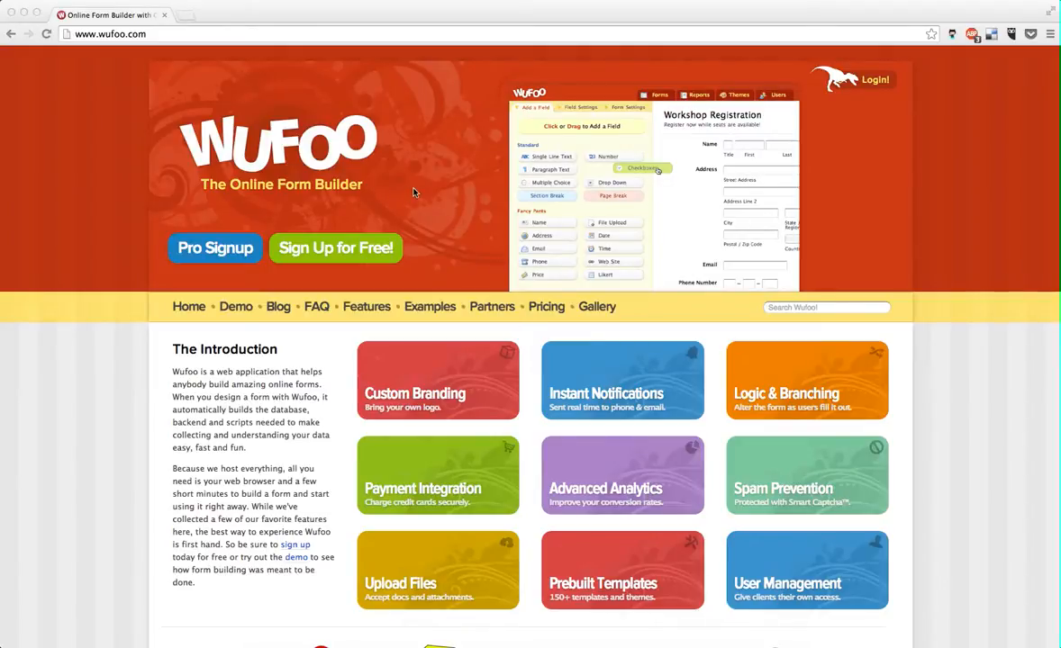
Start free account signup from the Wufoo homepage's 'Sign Up for Free!' button.
{"action": "scroll", "scroll_direction": "down", "scroll_amount": 3}
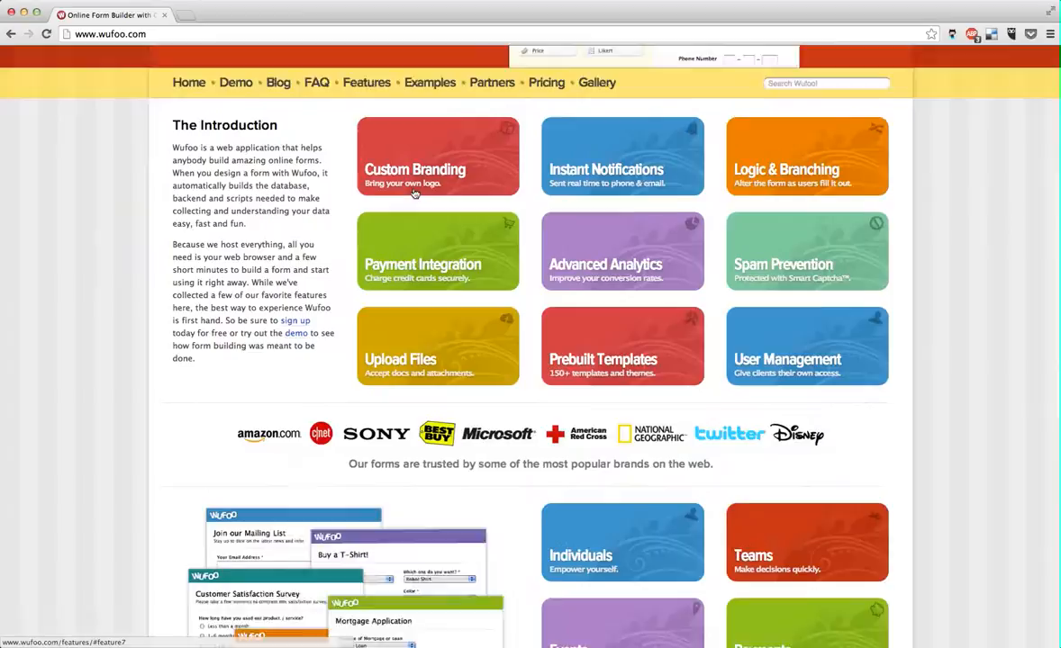
{"action": "scroll", "scroll_direction": "down", "scroll_amount": 3}
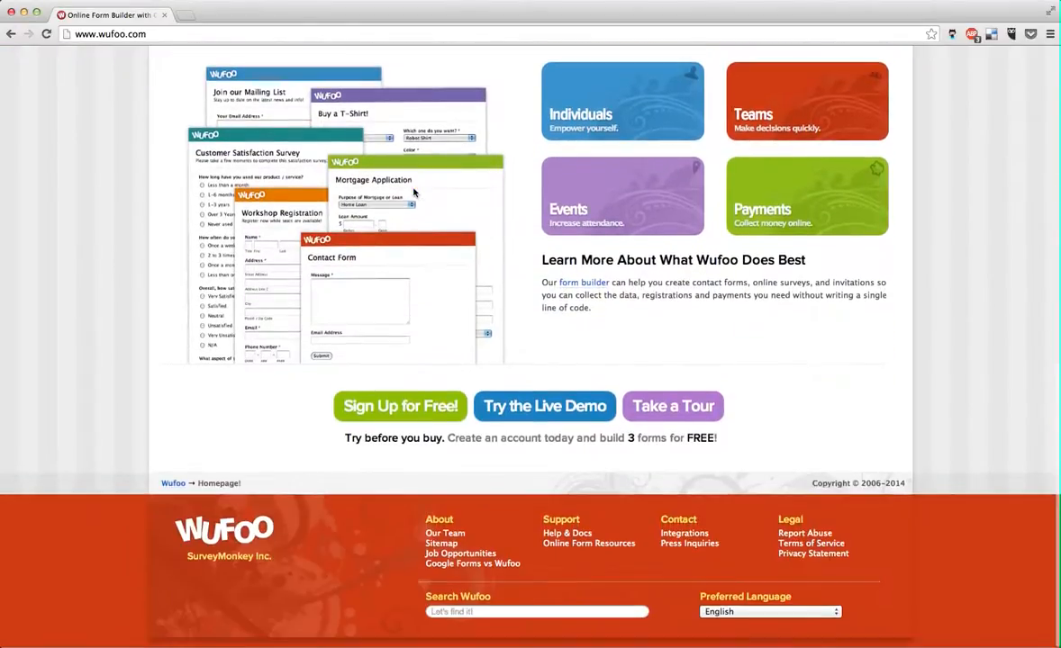
{"action": "scroll", "scroll_direction": "down", "scroll_amount": 3}
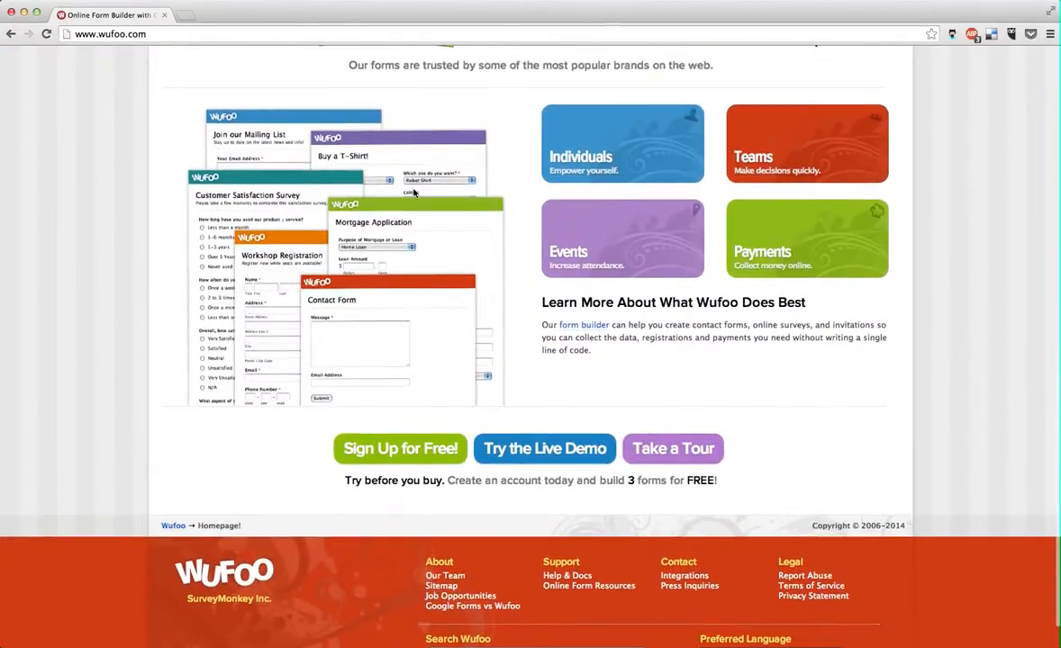
{"action": "scroll", "scroll_direction": "up", "scroll_amount": 3}
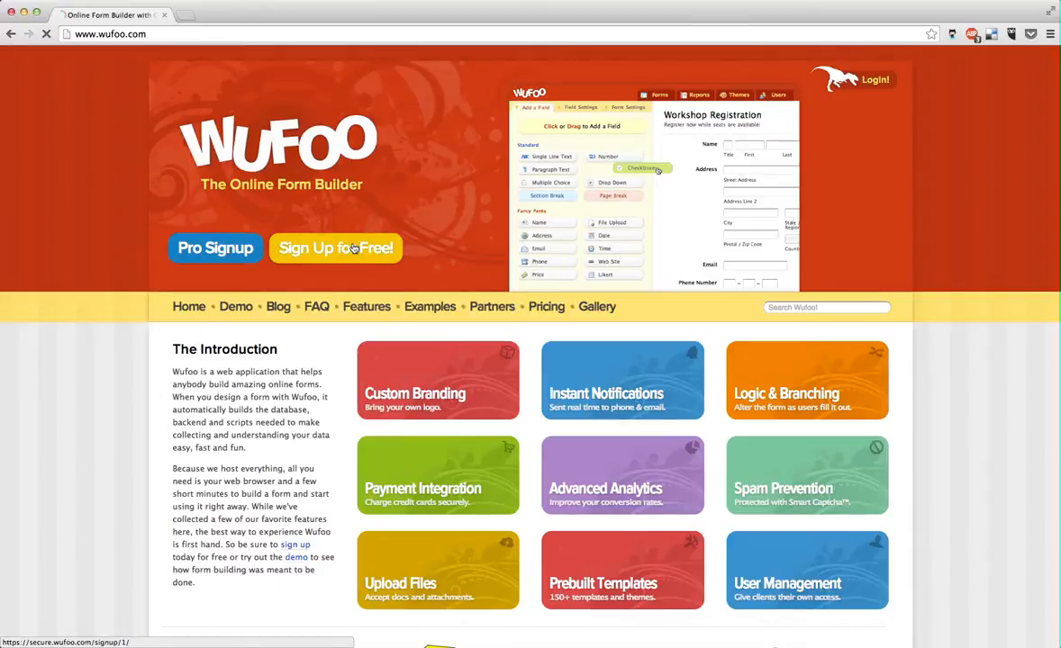
{"action": "left_click", "coordinate": [335, 248]}
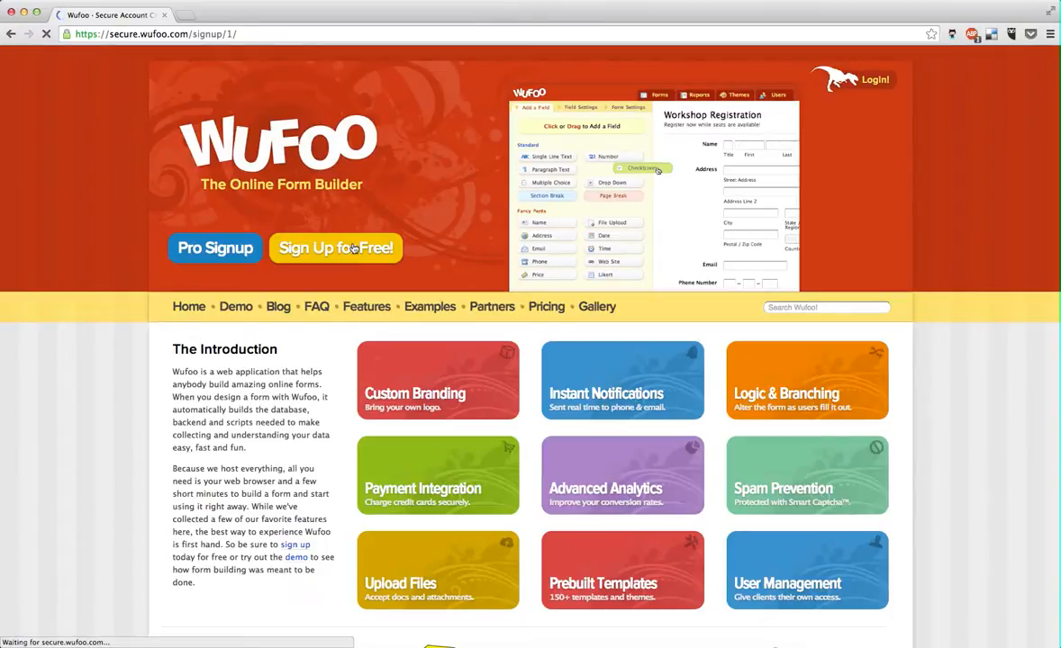
{"action": "left_click", "coordinate": [335, 249]}
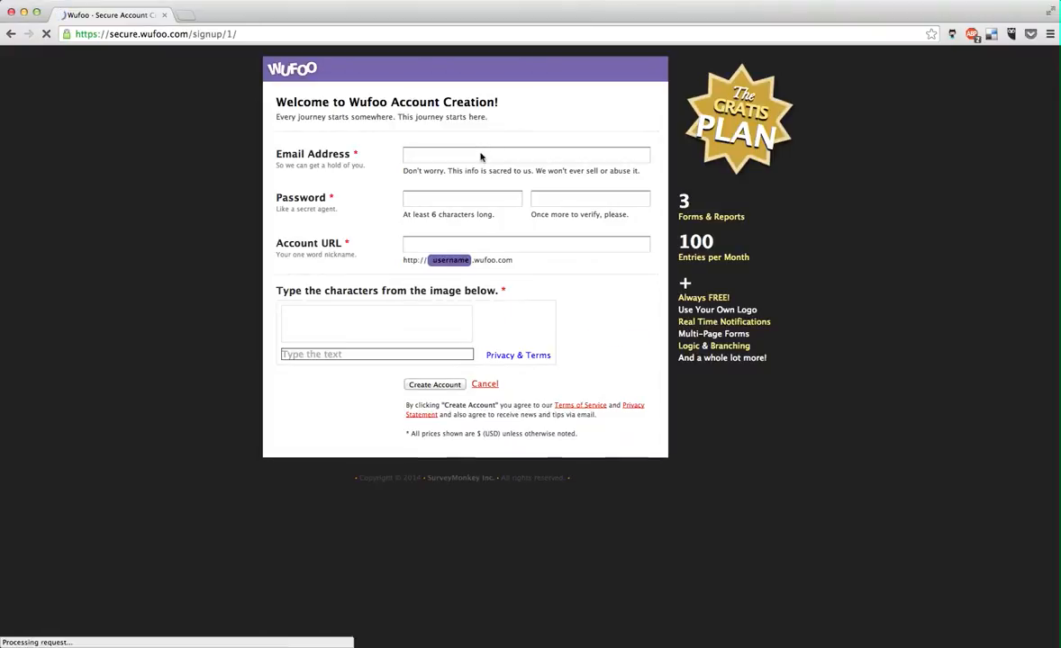
Enter the account email 'kames@', the password, and the account URL 'kames'.
{"action": "left_click", "coordinate": [526, 155]}
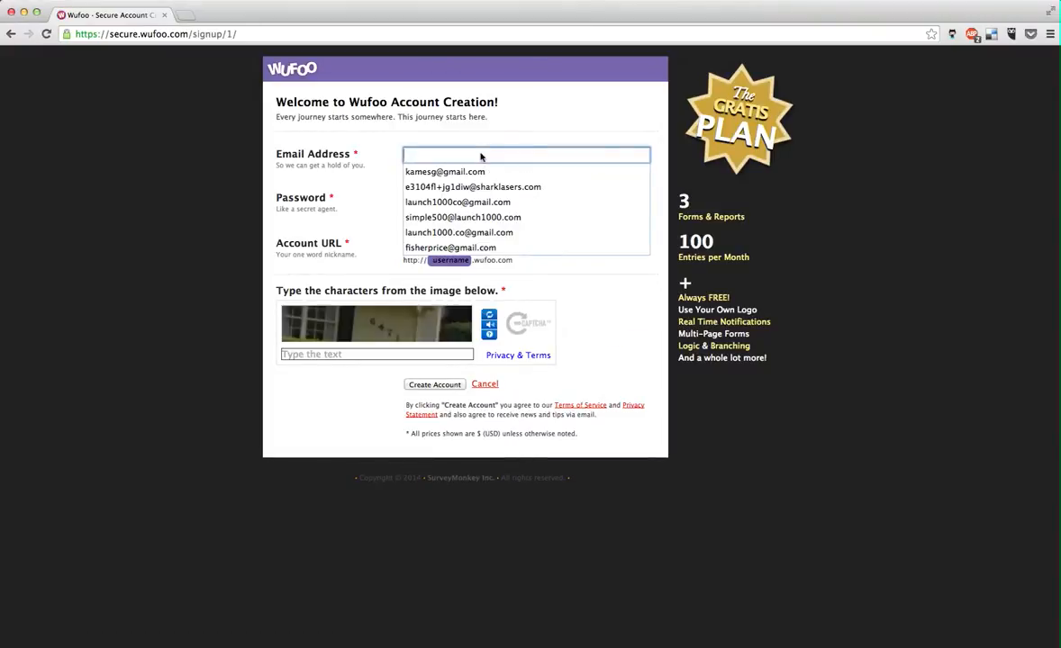
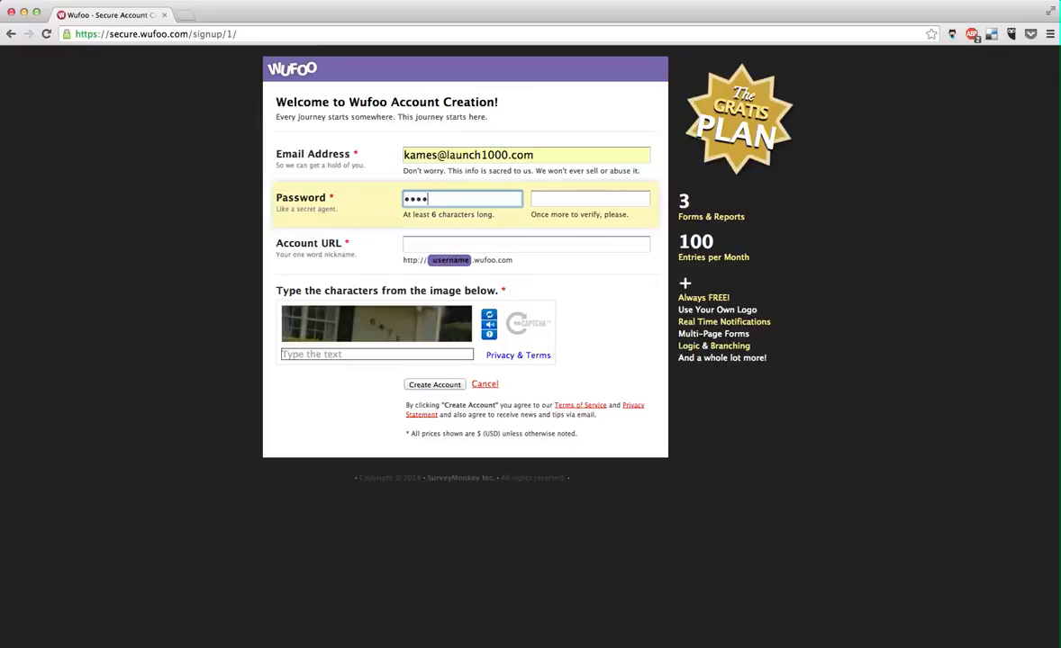
{"action": "type", "text": "••••"}
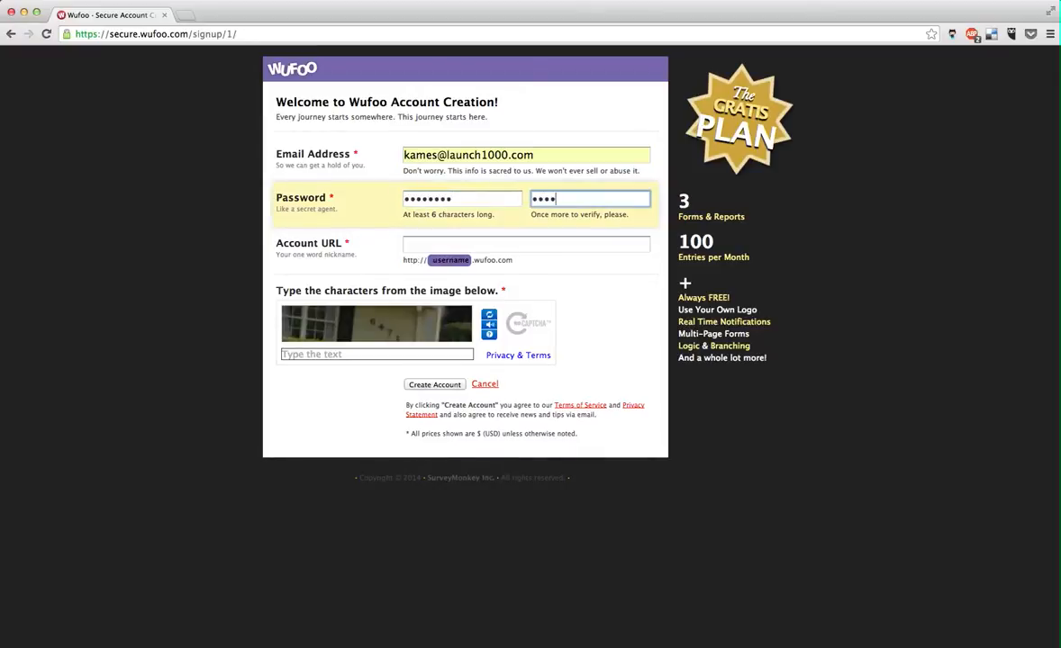
{"action": "type", "text": "kamescg"}
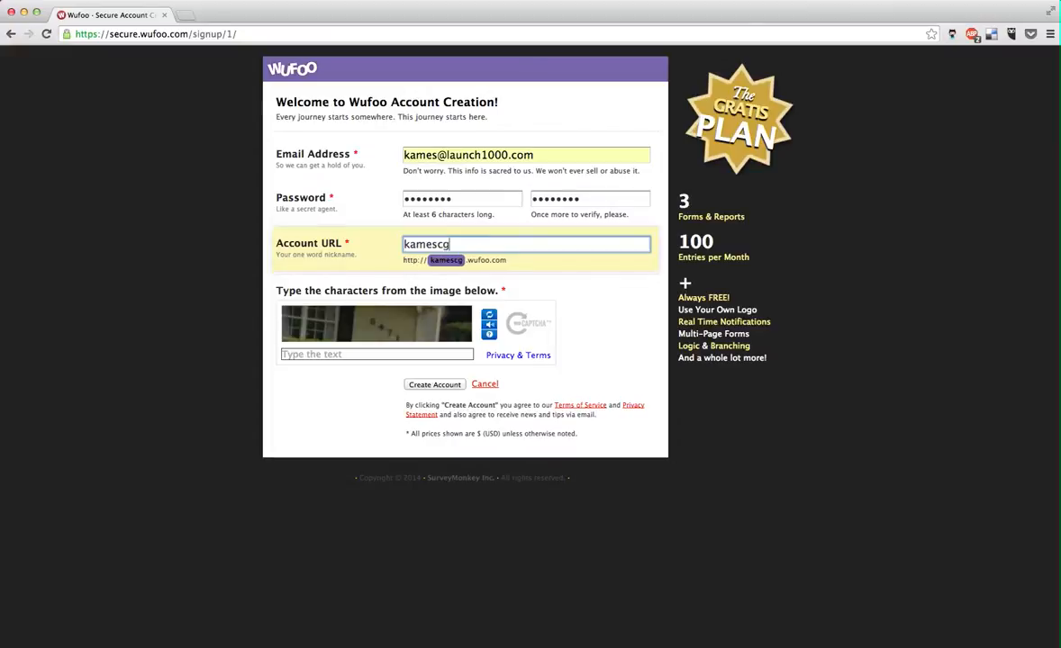
{"action": "mouse_move", "coordinate": [453, 313]}
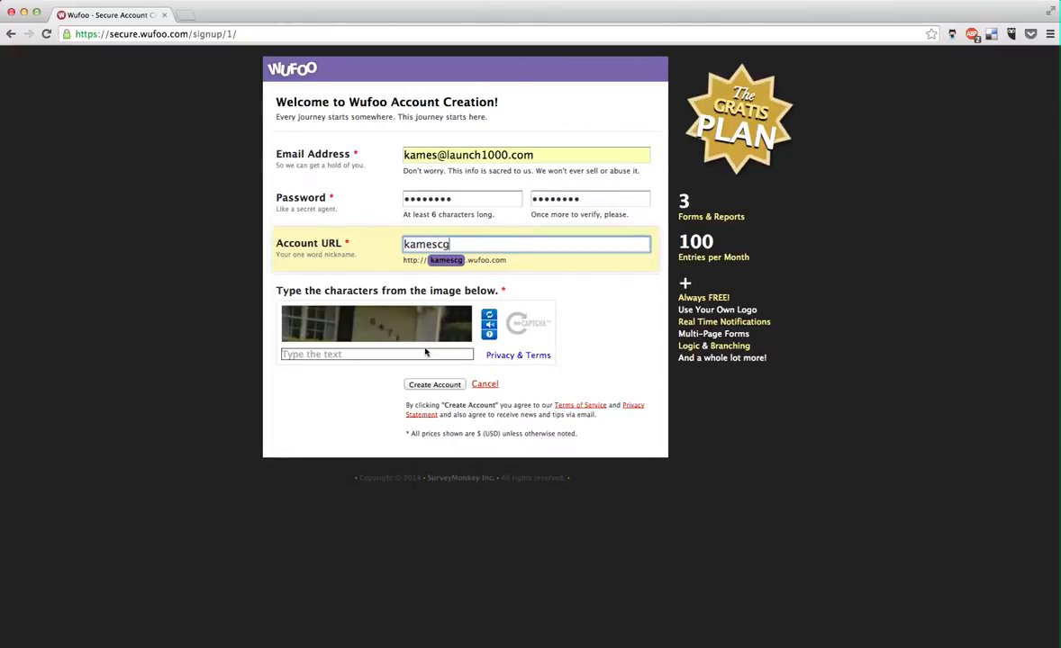
Enter verification characters 6471 and submit with Create Account.
{"action": "left_click", "coordinate": [374, 353]}
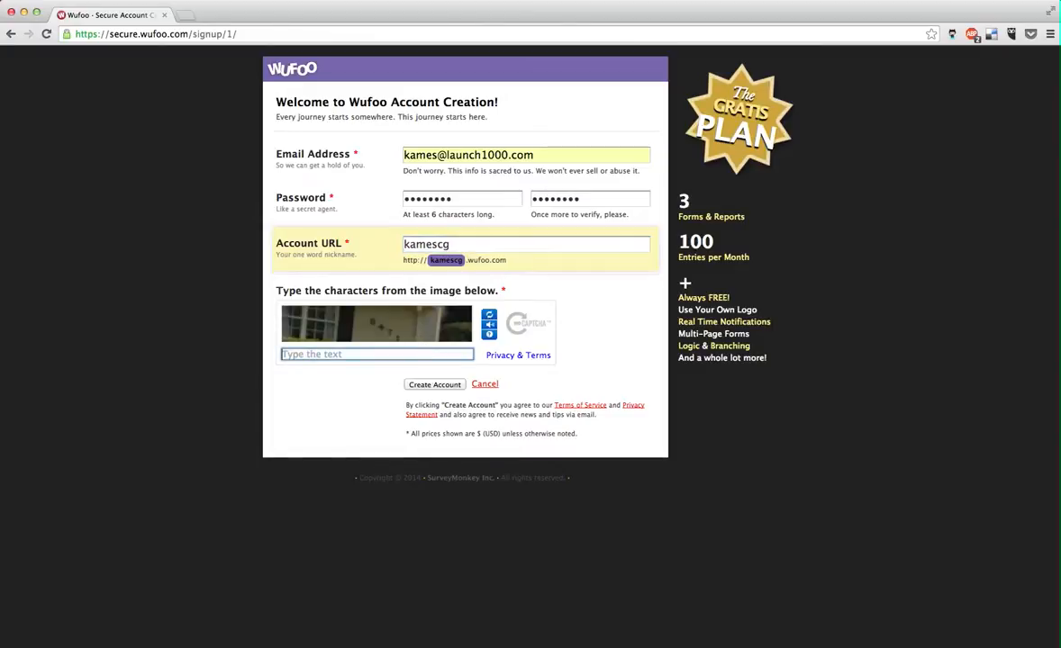
{"action": "type", "text": "6471"}
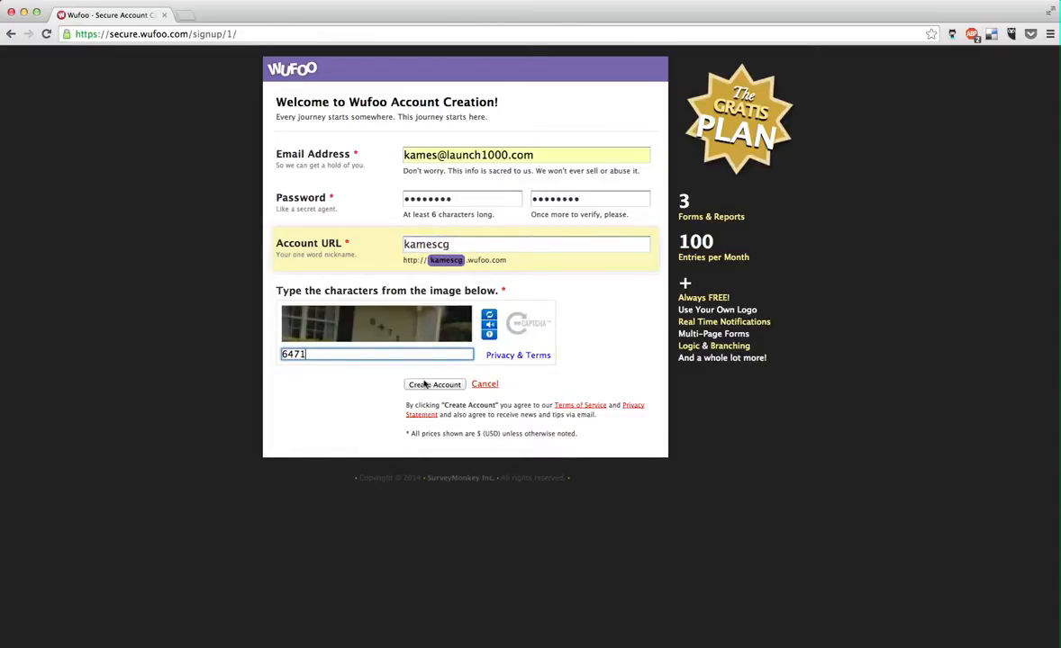
{"action": "left_click", "coordinate": [436, 385]}
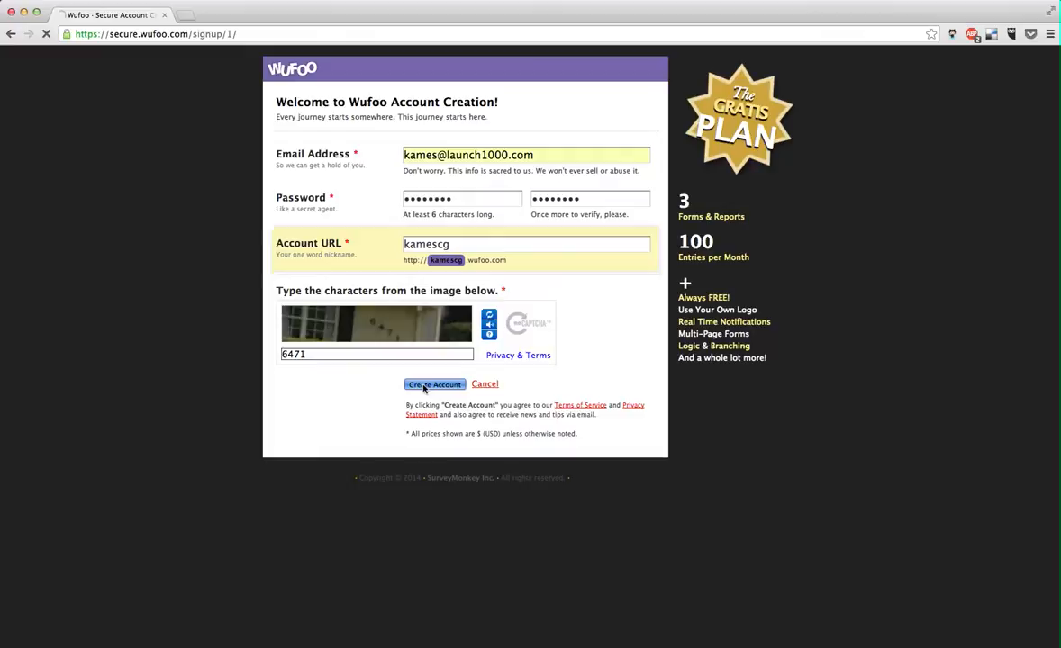
{"action": "left_click", "coordinate": [436, 386]}
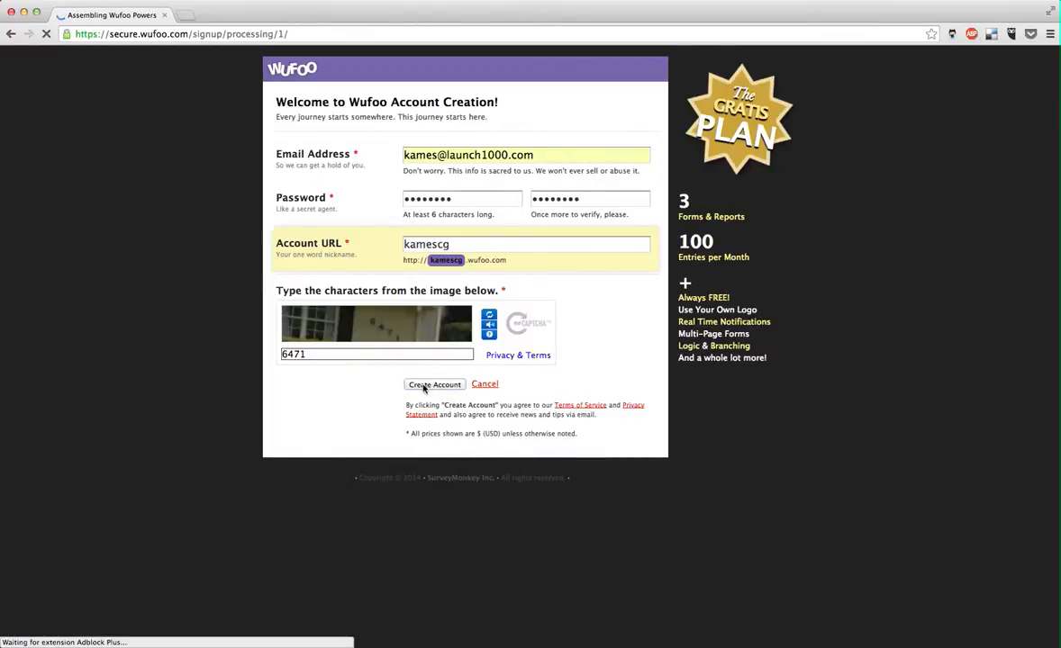
Let the account finish creating and decline Chrome's offer to save the password.
{"action": "left_click", "coordinate": [436, 385]}
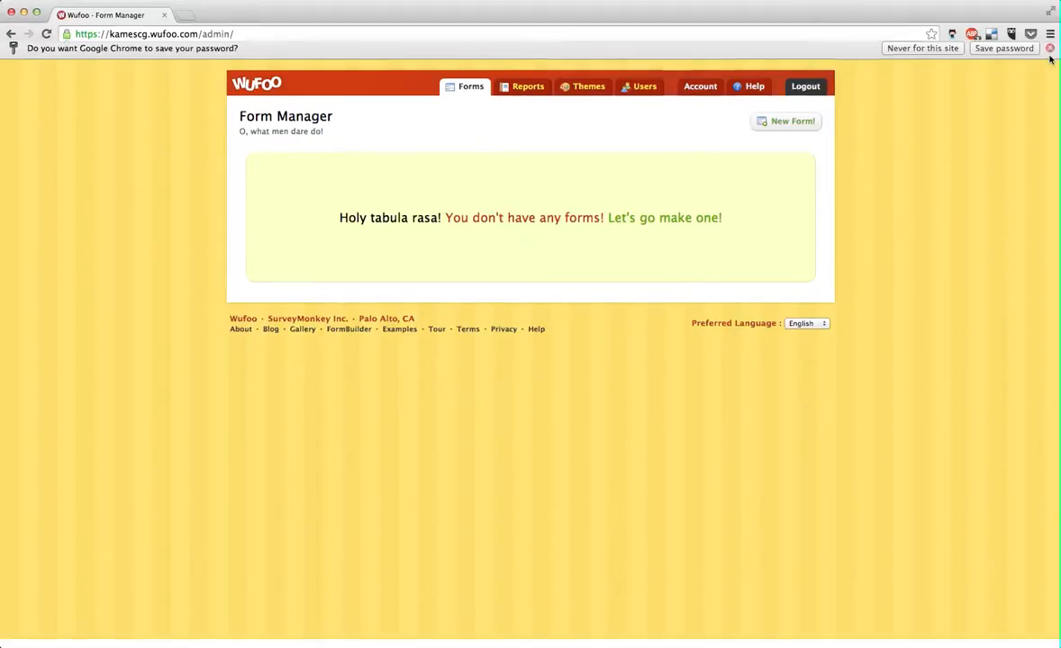
{"action": "left_click", "coordinate": [1050, 47]}
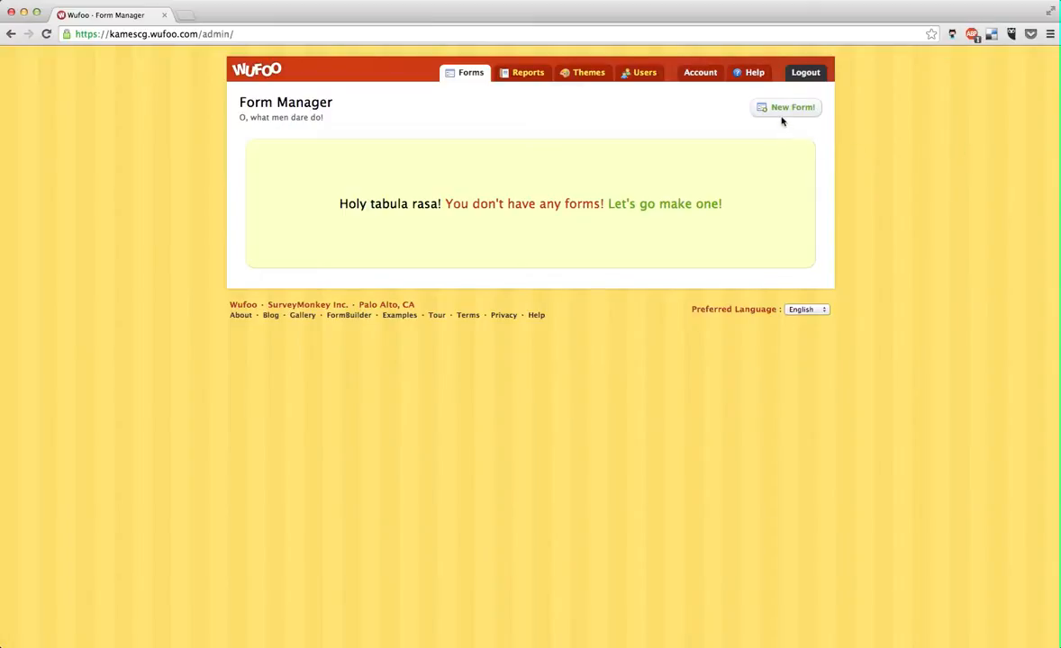
Create a new blank untitled form from the Form Manager's 'New Form!' button.
{"action": "left_click", "coordinate": [792, 108]}
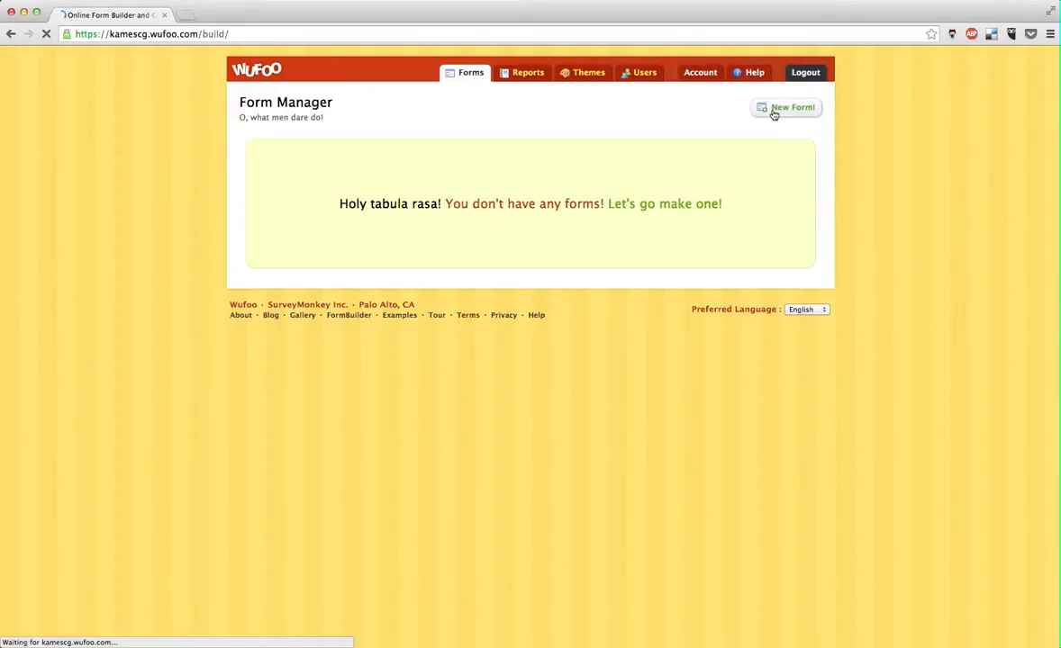
{"action": "left_click", "coordinate": [792, 108]}
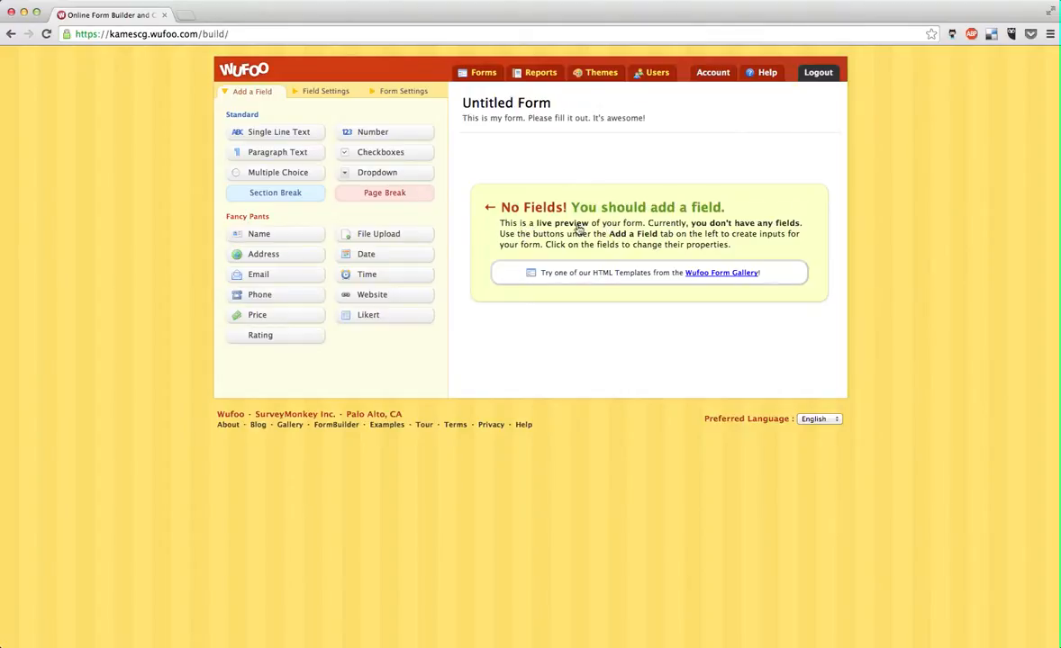
{"action": "mouse_move", "coordinate": [259, 234]}
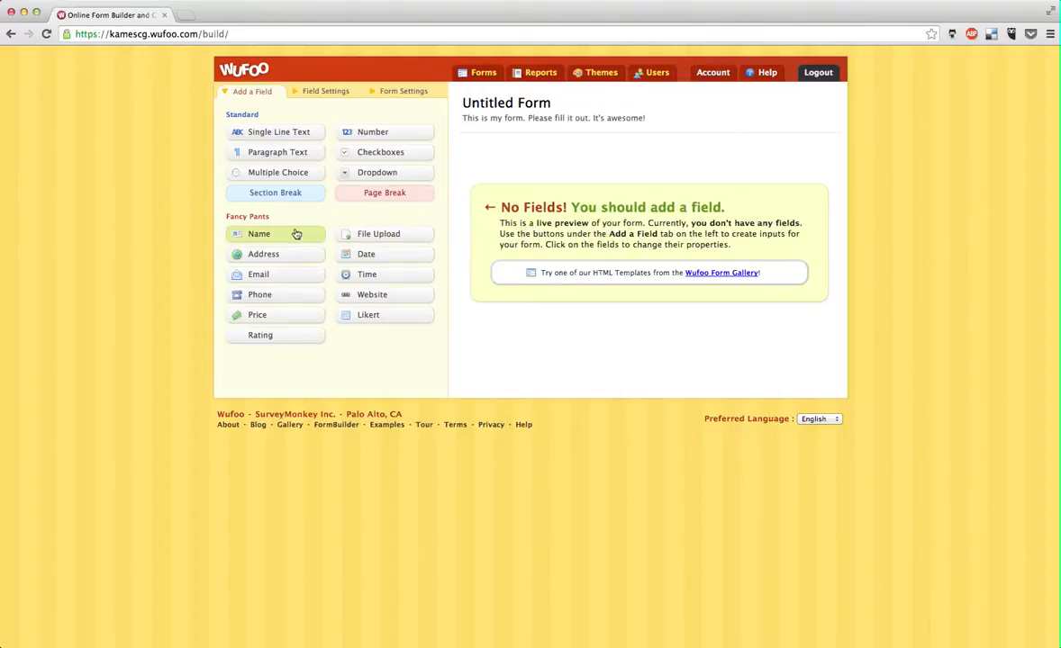
Add Name, Email, Phone and Paragraph Text fields to the untitled form.
{"action": "left_click", "coordinate": [259, 234]}
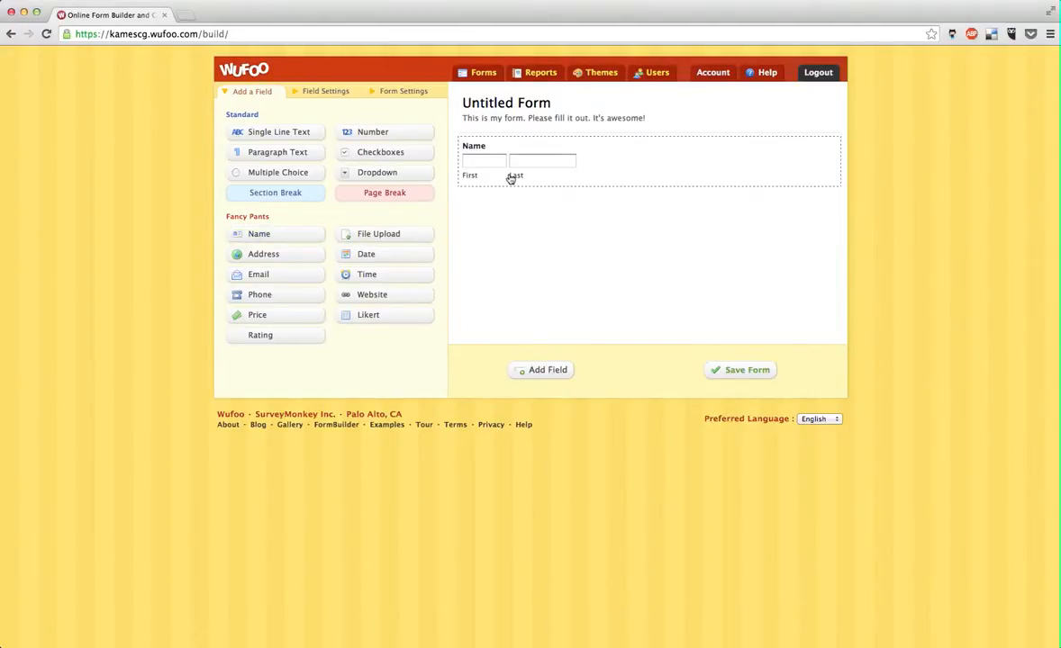
{"action": "left_click", "coordinate": [259, 274]}
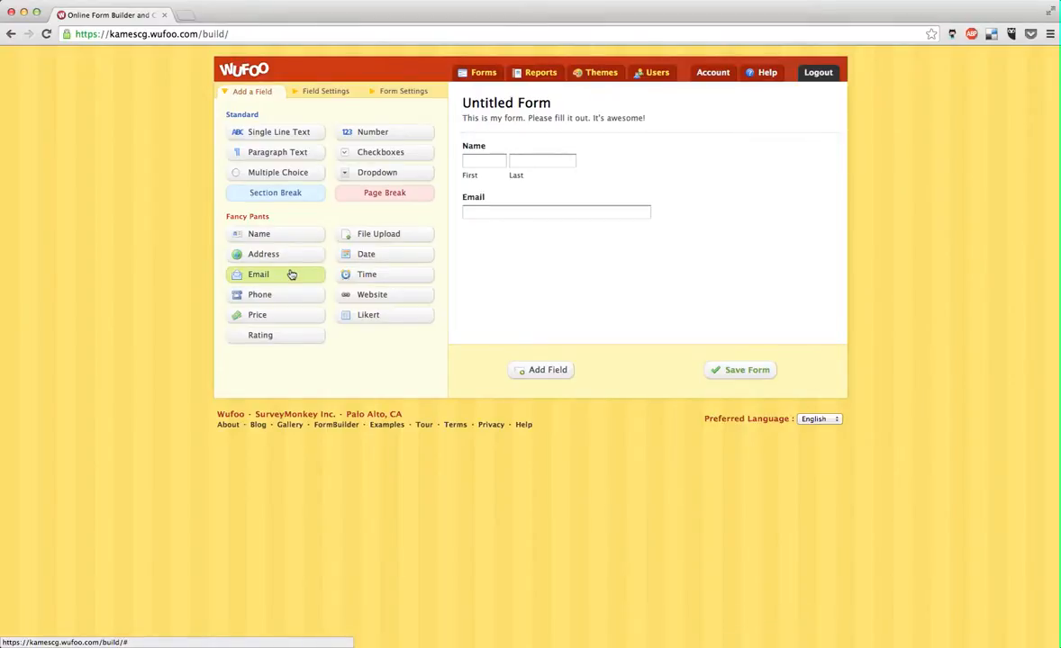
{"action": "mouse_move", "coordinate": [285, 295]}
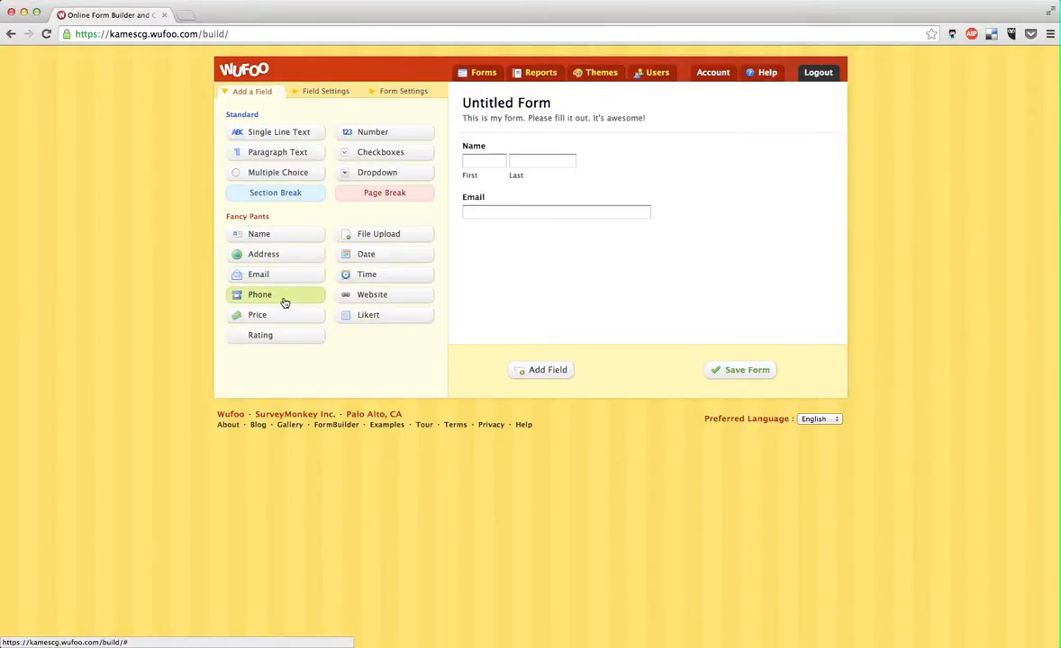
{"action": "left_click", "coordinate": [259, 296]}
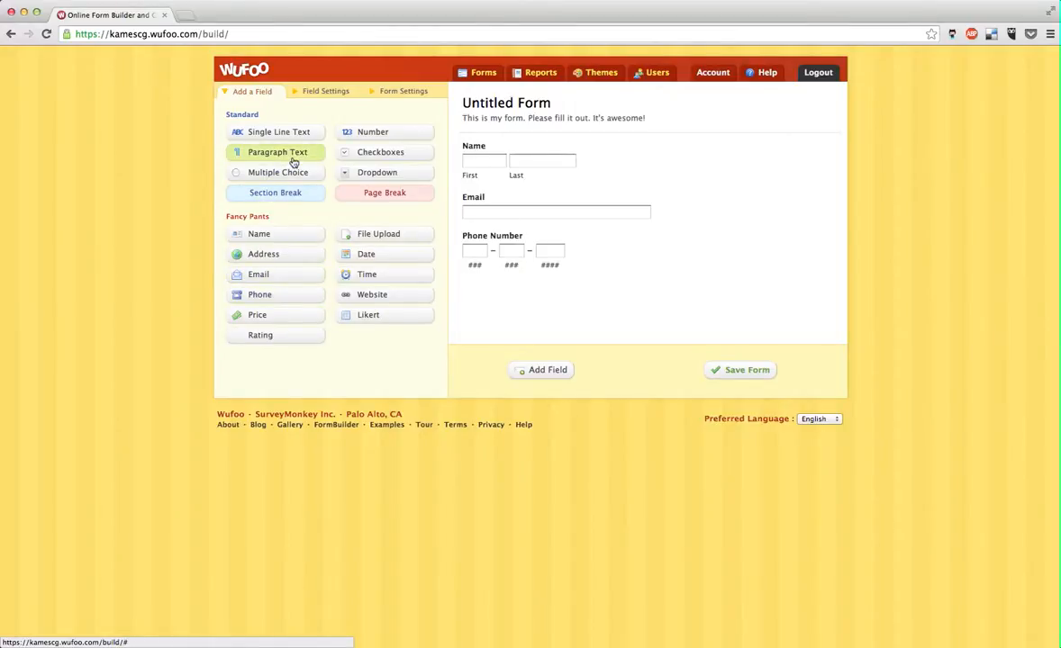
{"action": "left_click", "coordinate": [278, 152]}
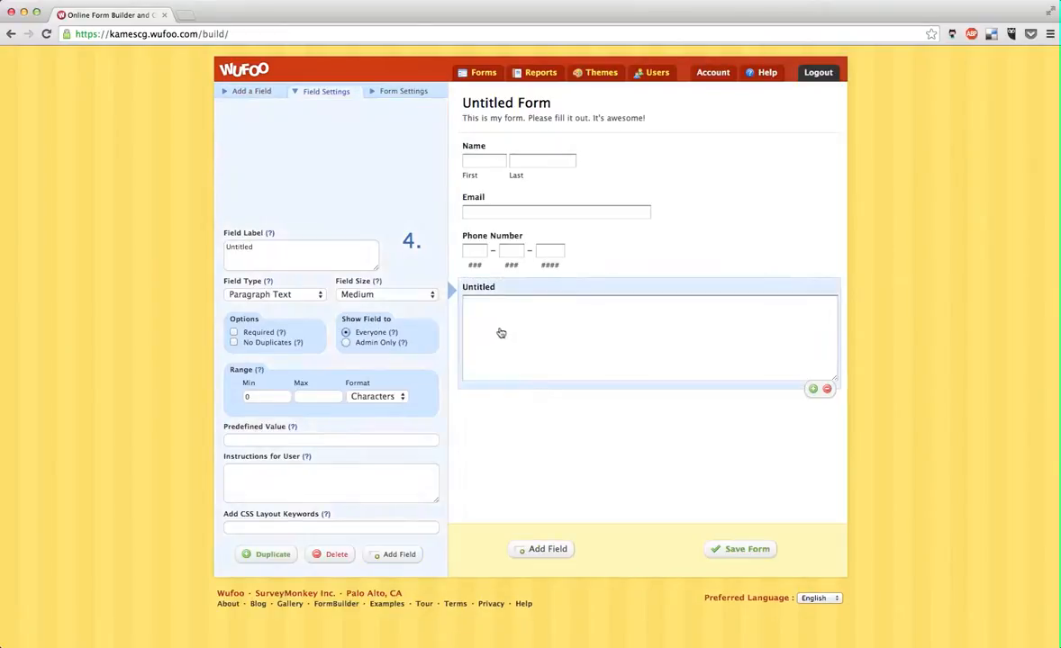
Label the new Paragraph Text field 'Comments'.
{"action": "left_click", "coordinate": [301, 255]}
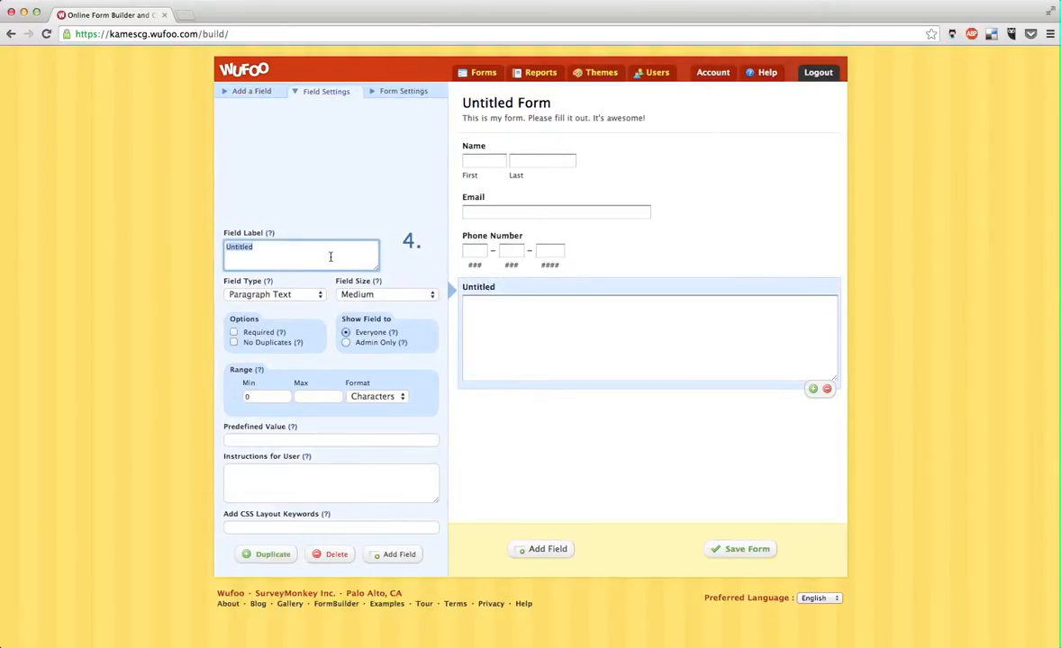
{"action": "type", "text": "Comments"}
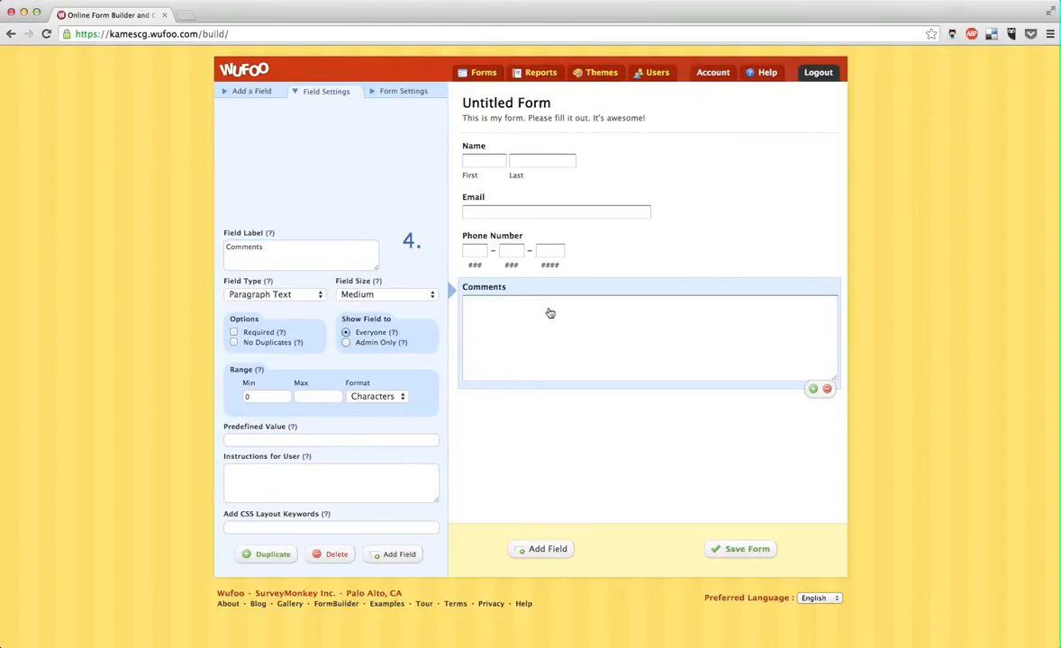
{"action": "mouse_move", "coordinate": [396, 133]}
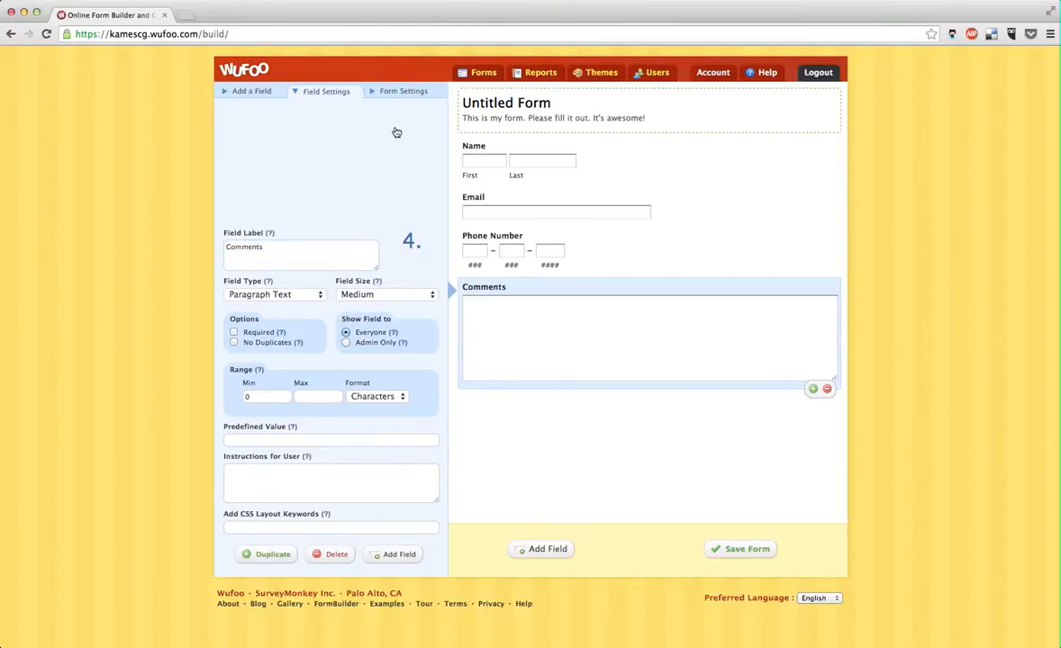
In Form Settings, name the form 'Contact Me' and begin the new description text.
{"action": "left_click", "coordinate": [403, 90]}
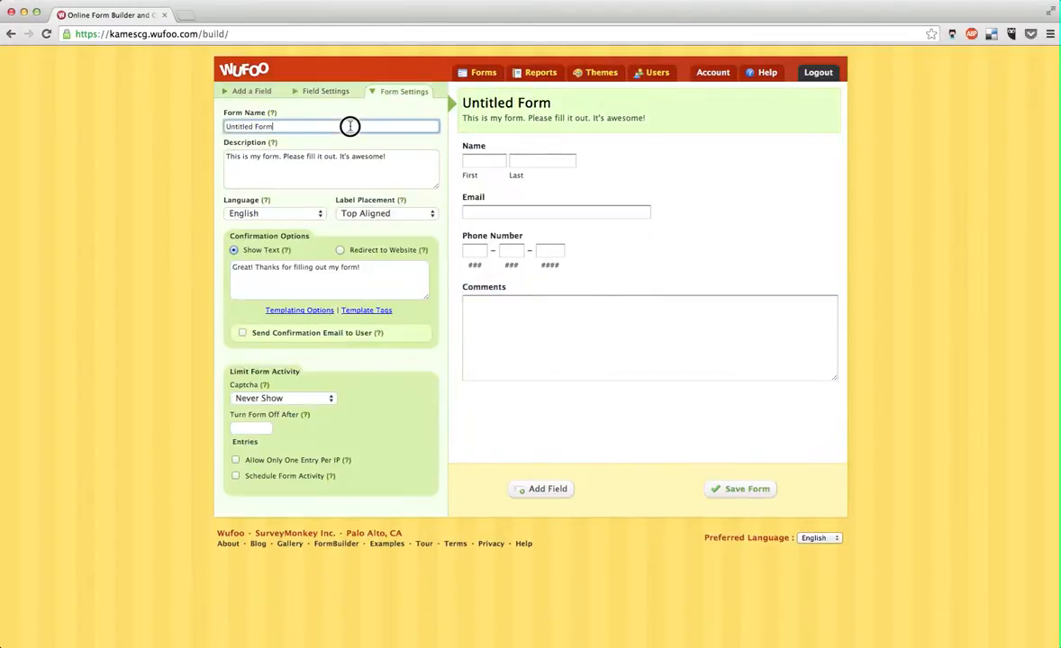
{"action": "type", "text": "Contact"}
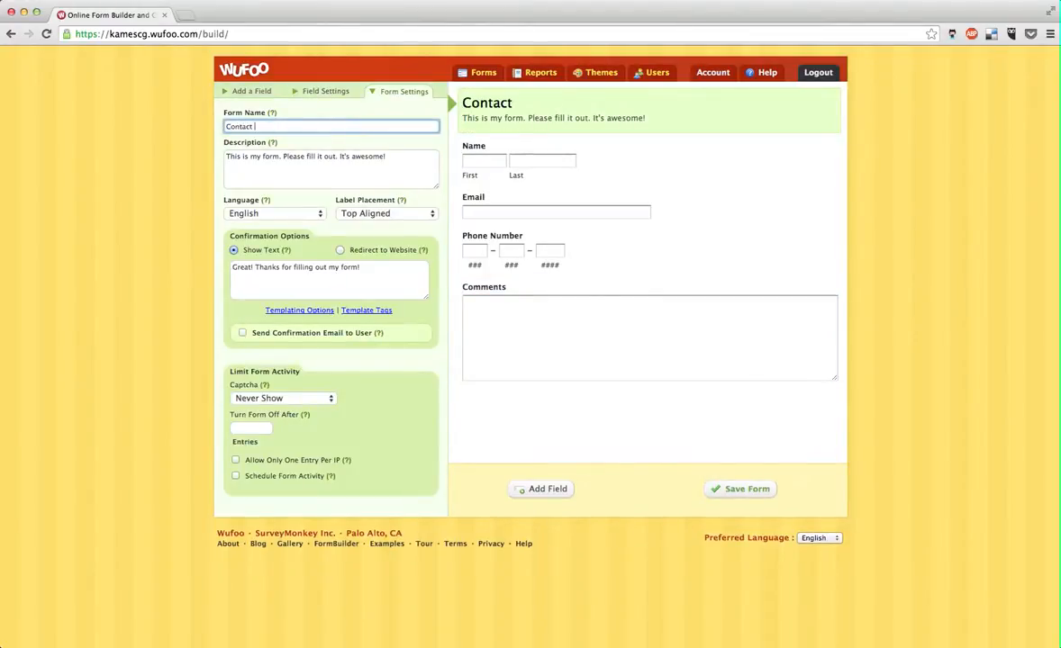
{"action": "type", "text": "Me"}
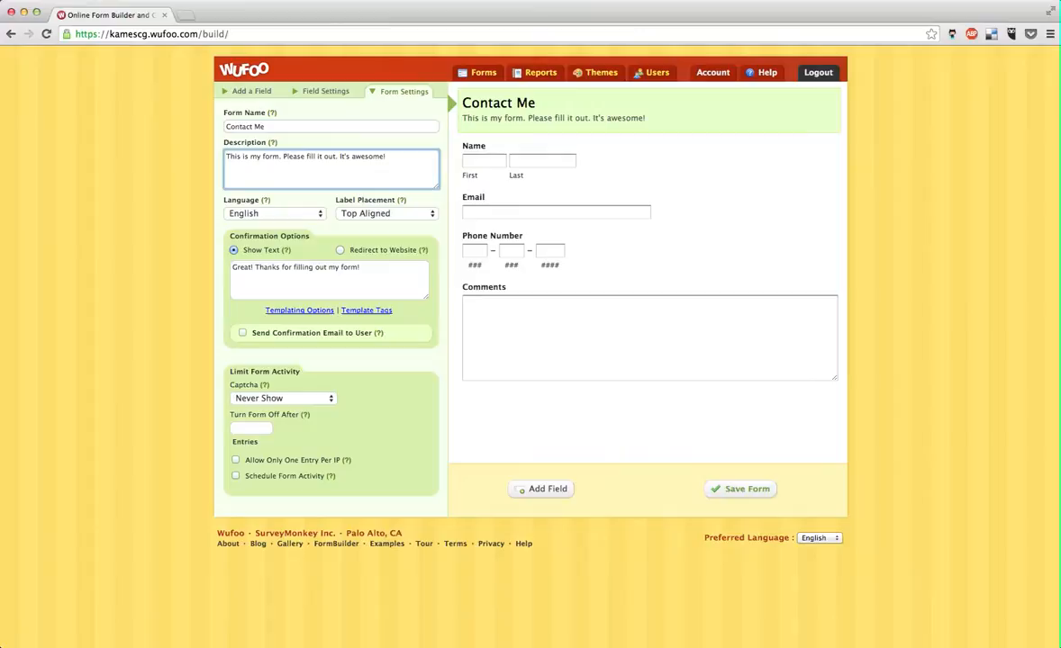
{"action": "type", "text": "Co"}
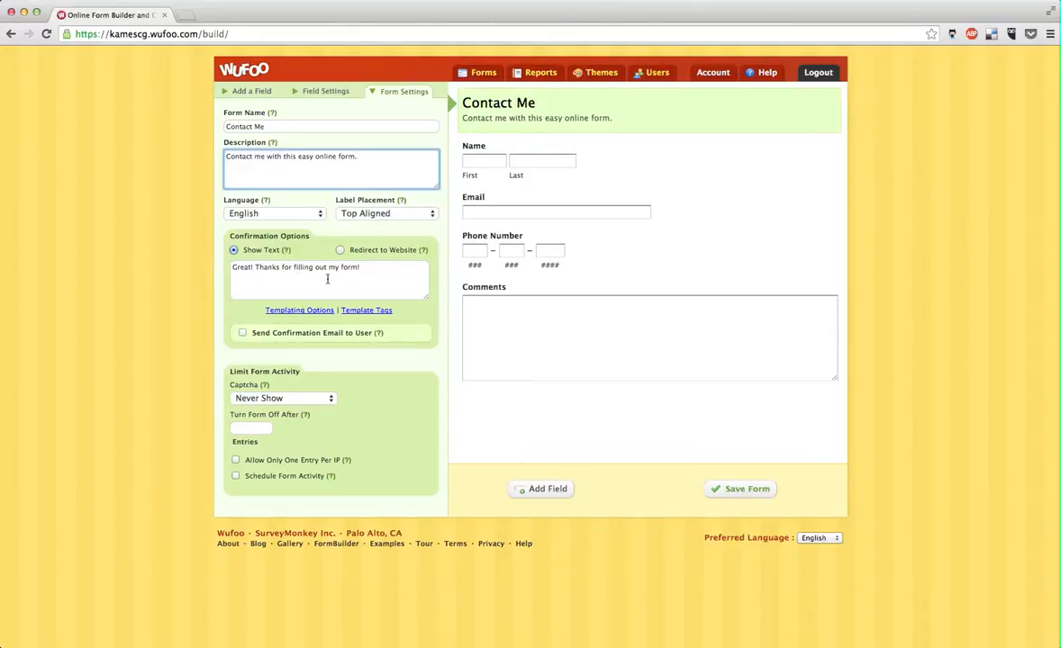
{"action": "mouse_move", "coordinate": [340, 259]}
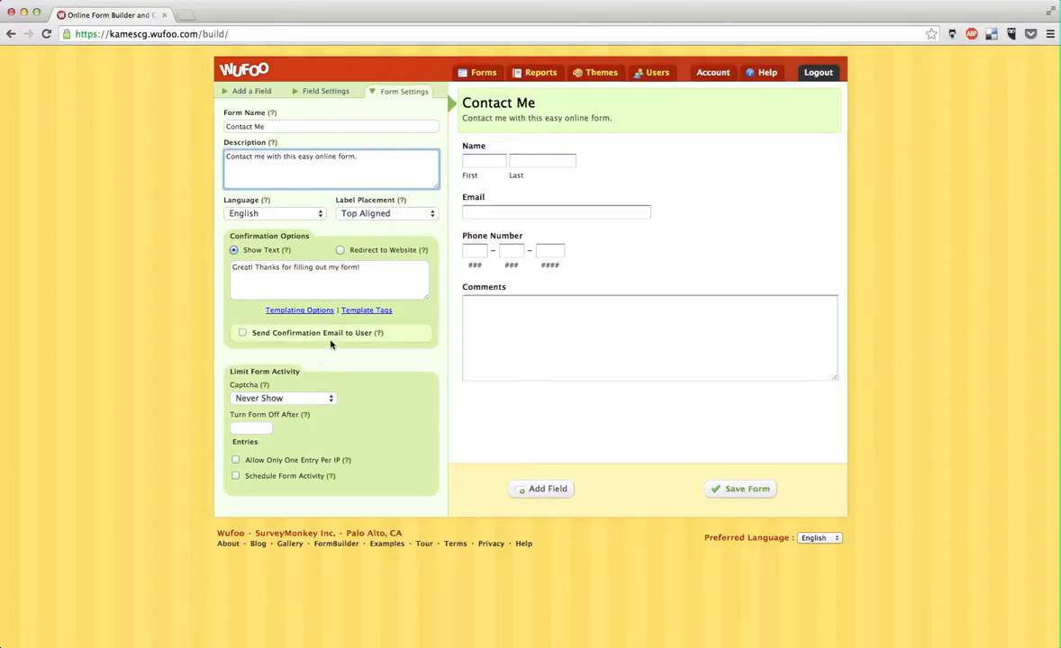
{"action": "mouse_move", "coordinate": [314, 428]}
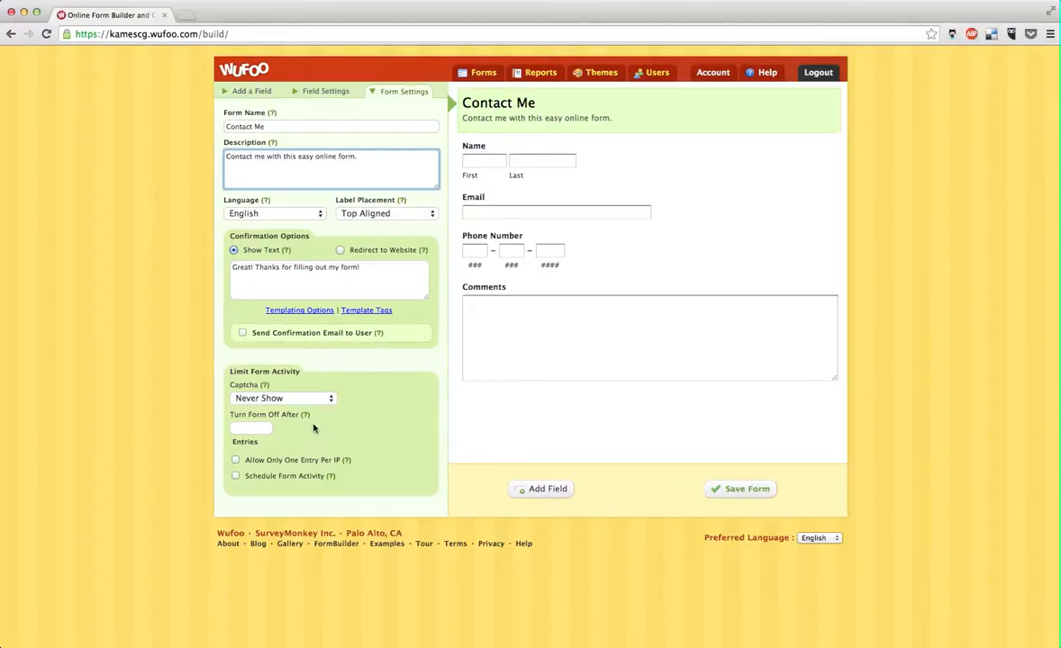
{"action": "mouse_move", "coordinate": [327, 407]}
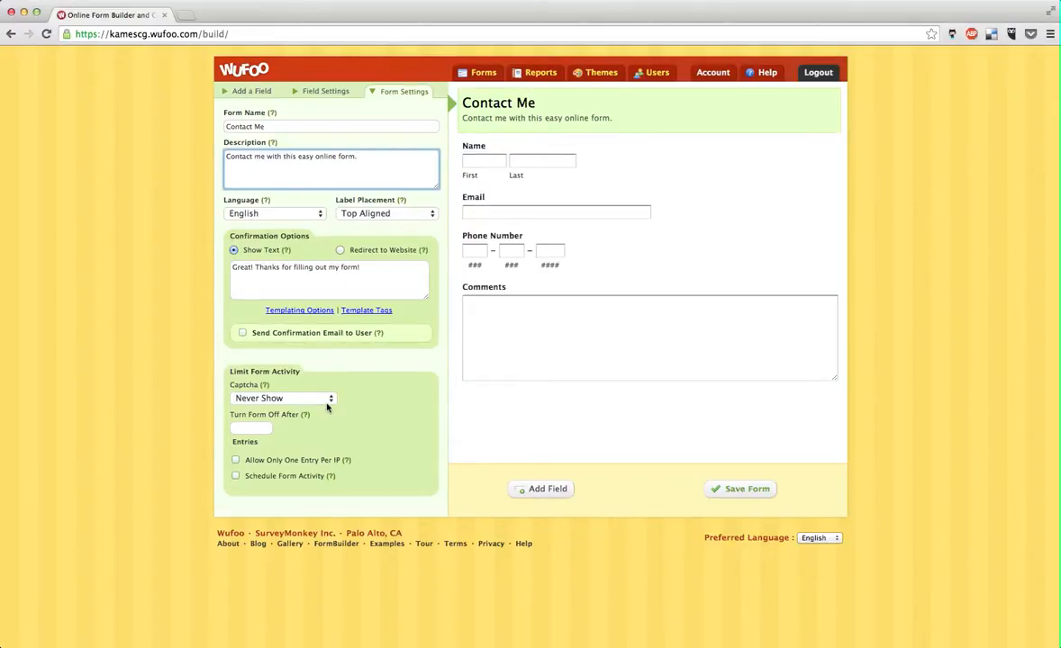
{"action": "left_click", "coordinate": [282, 398]}
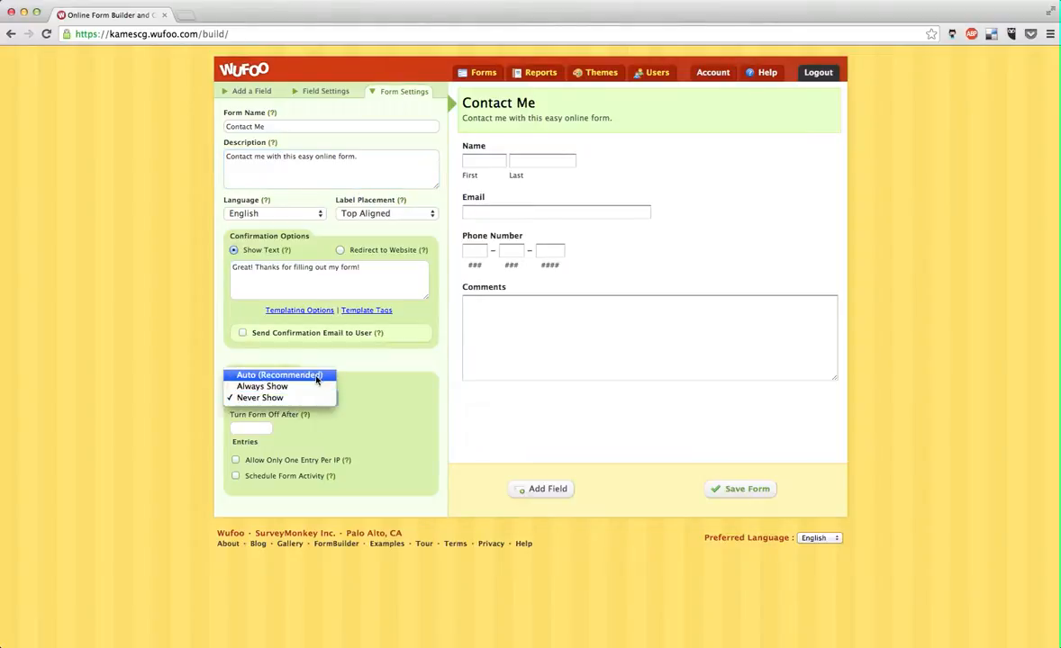
{"action": "left_click", "coordinate": [277, 375]}
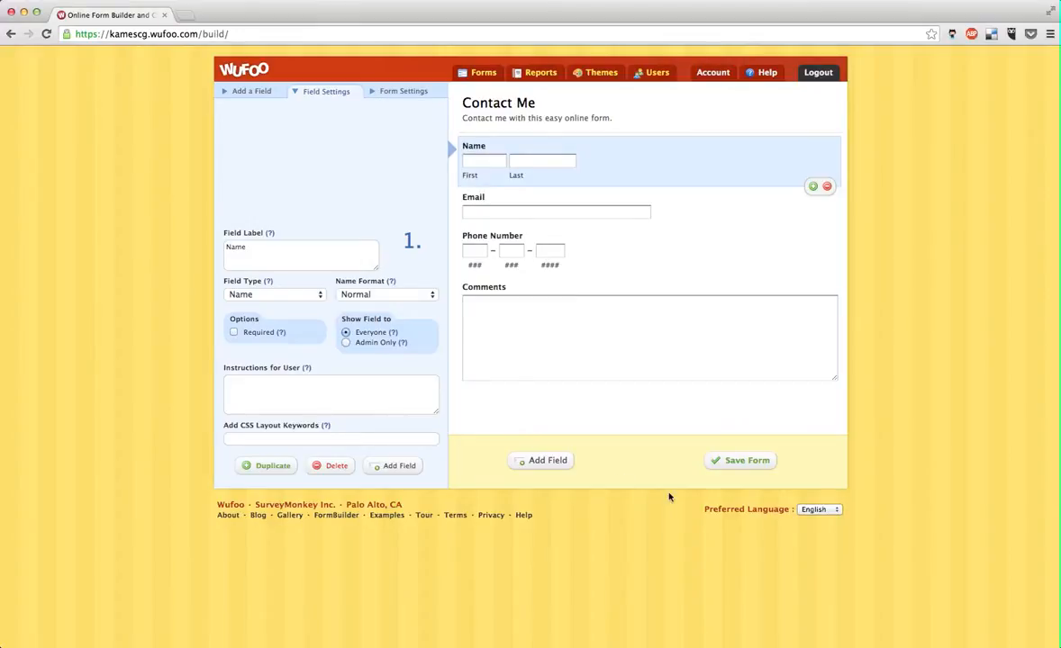
Deselect the Name field and save the Contact Me form.
{"action": "left_click", "coordinate": [252, 90]}
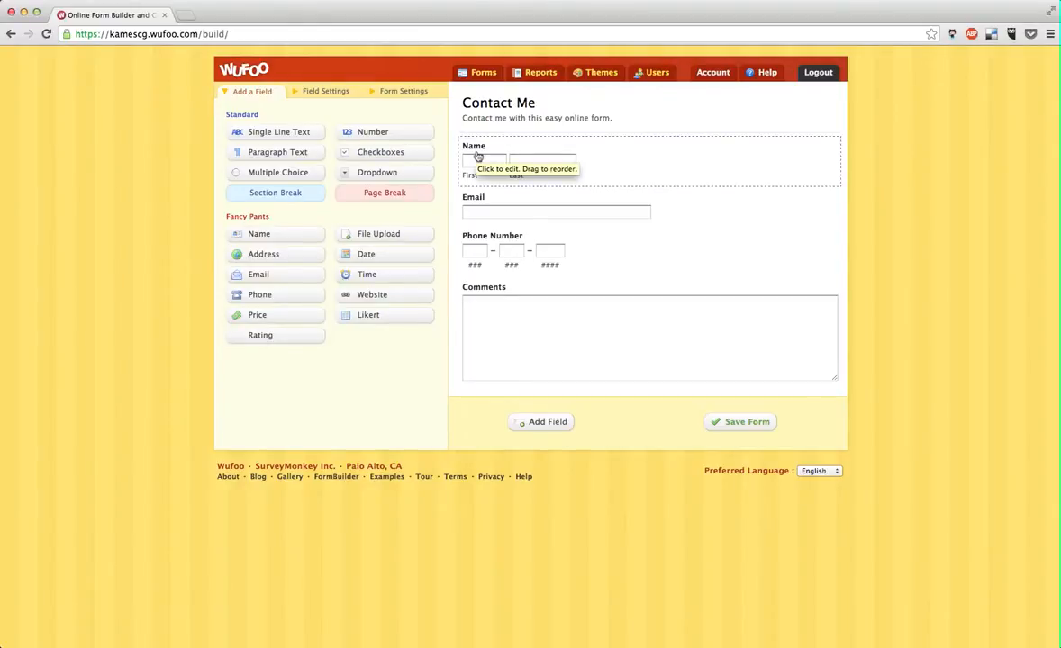
{"action": "mouse_move", "coordinate": [674, 410]}
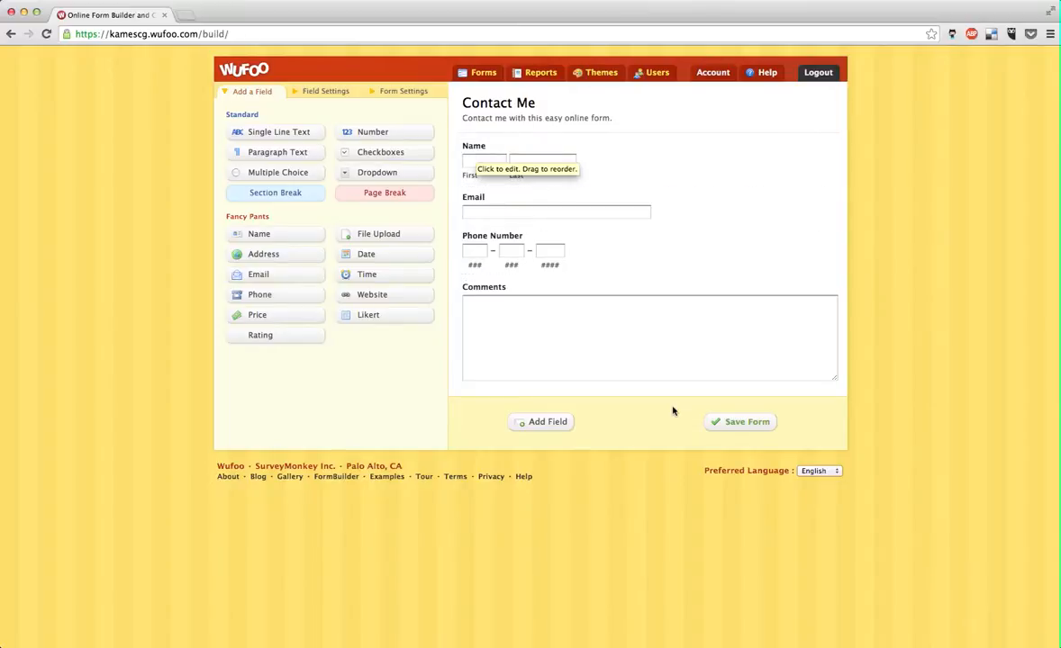
{"action": "left_click", "coordinate": [747, 421]}
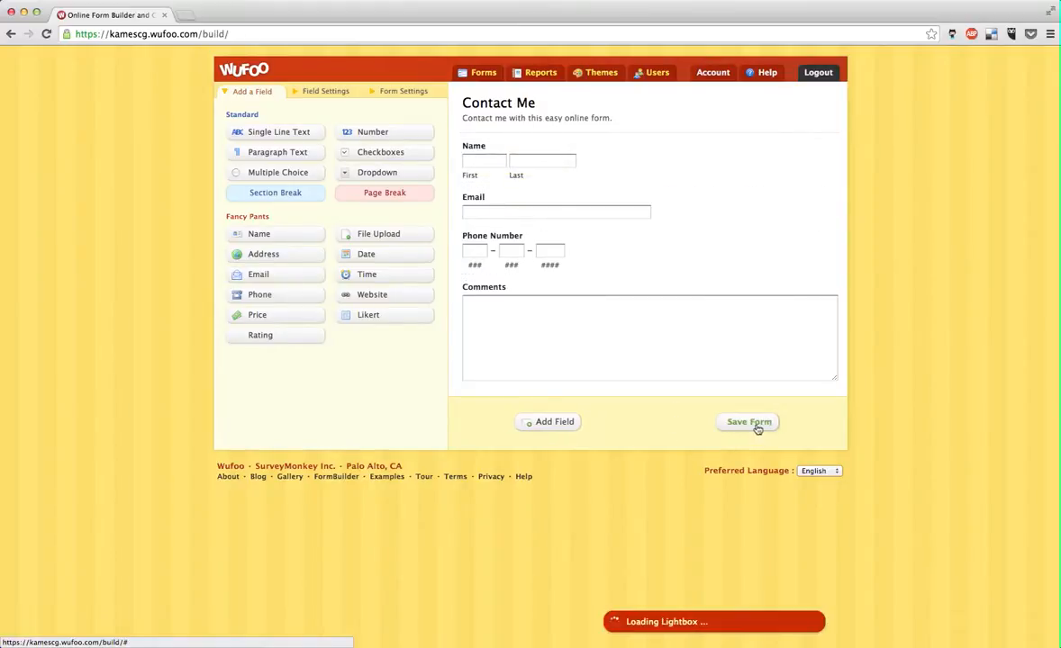
{"action": "left_click", "coordinate": [749, 422]}
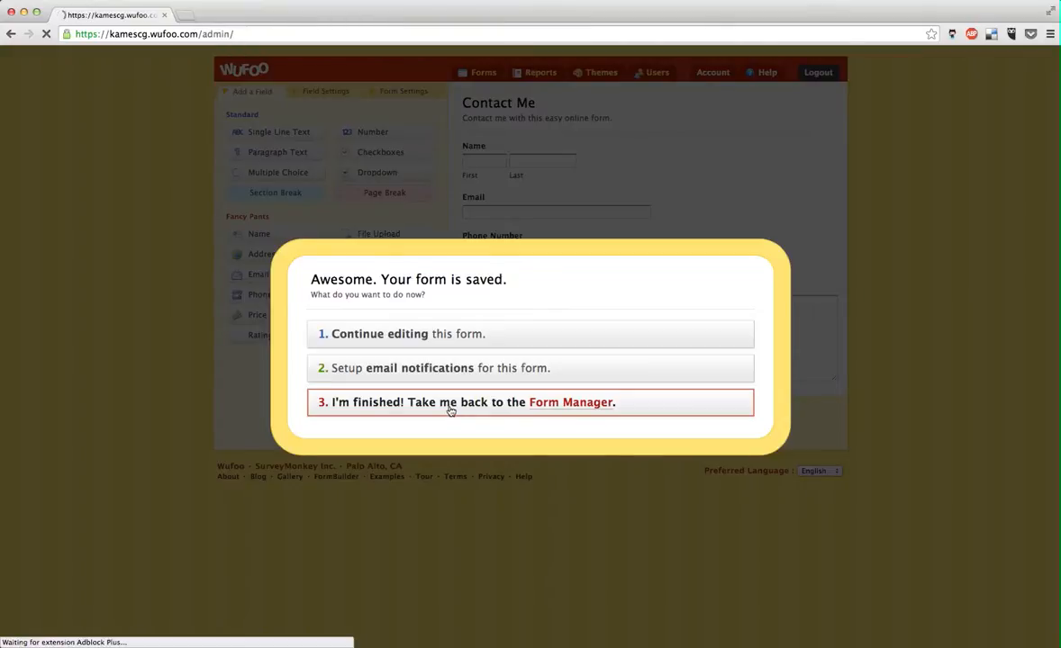
Choose 'I'm finished! Take me back to the Form Manager' in the saved dialog.
{"action": "left_click", "coordinate": [569, 403]}
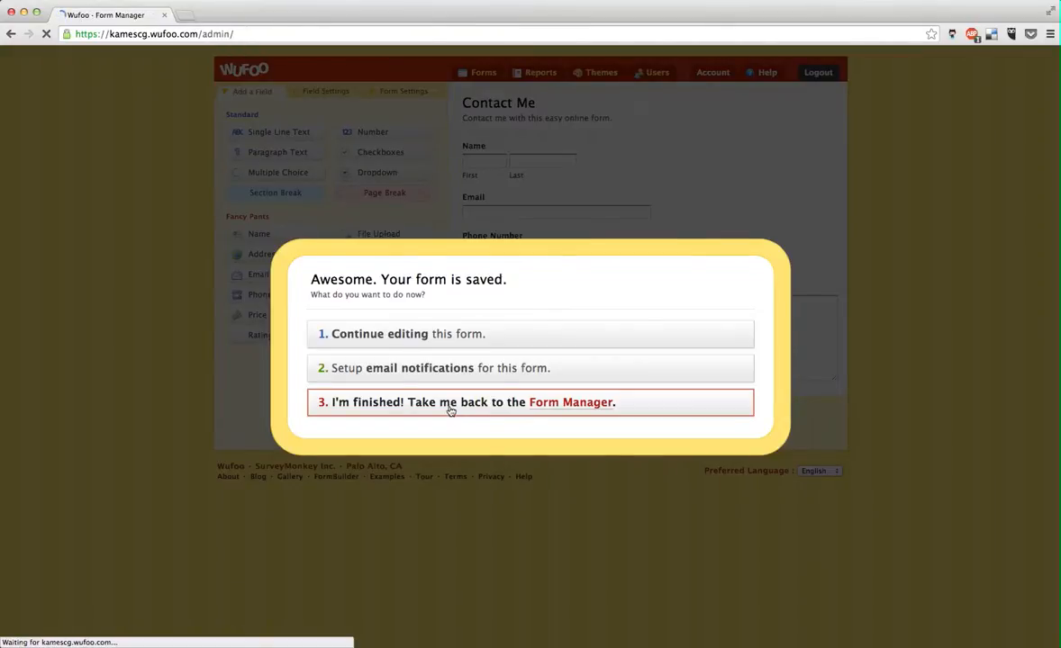
{"action": "left_click", "coordinate": [450, 403]}
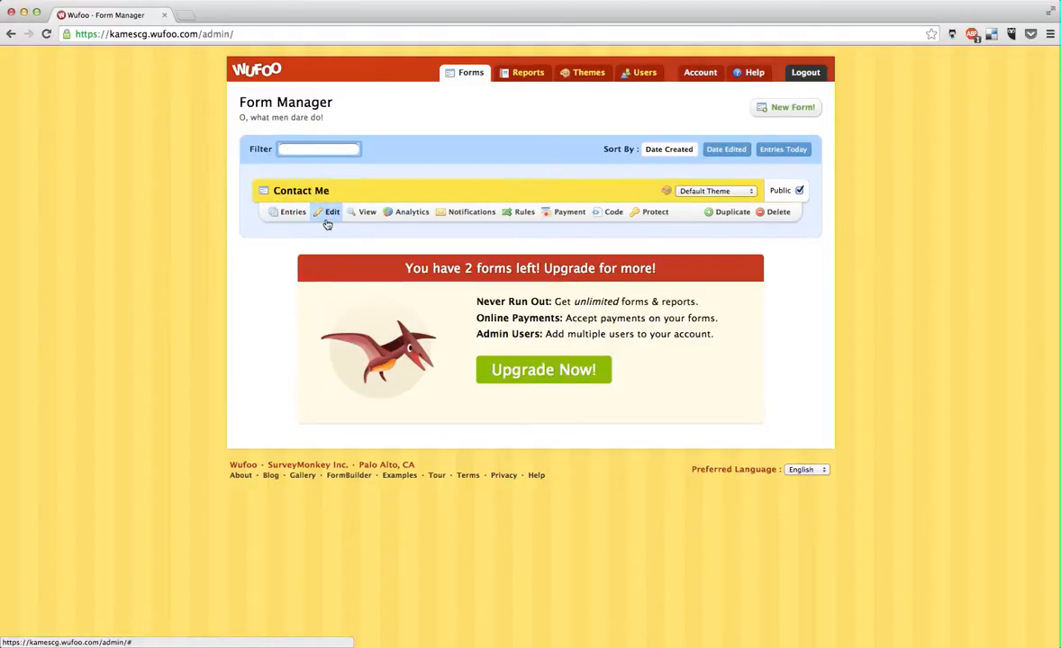
{"action": "mouse_move", "coordinate": [367, 212]}
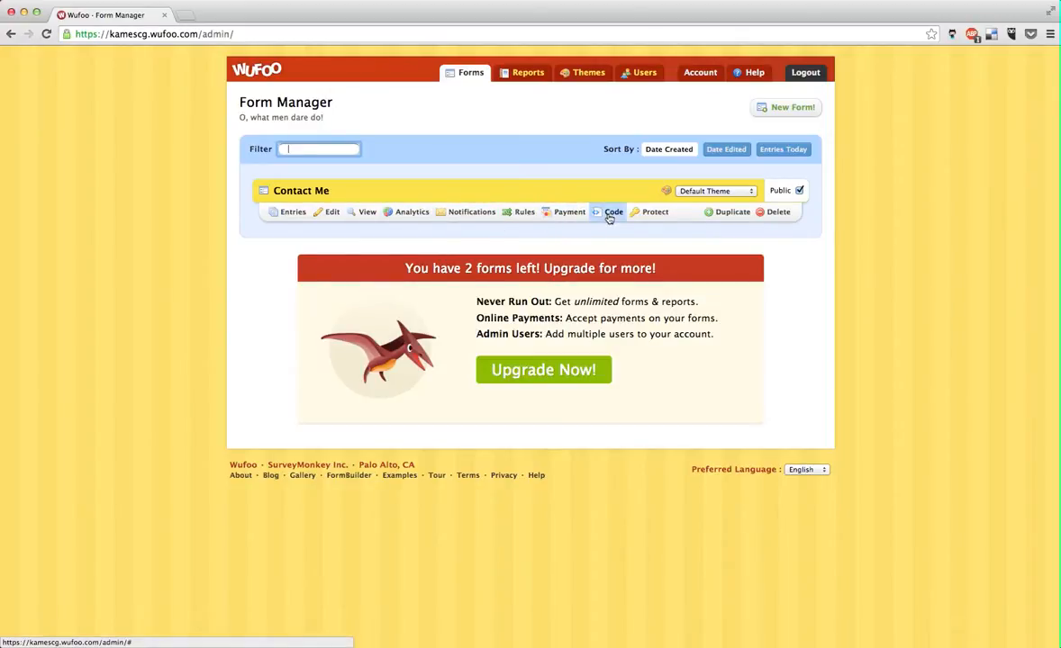
Open the Form Code Manager for Contact Me via its Code link.
{"action": "left_click", "coordinate": [612, 212]}
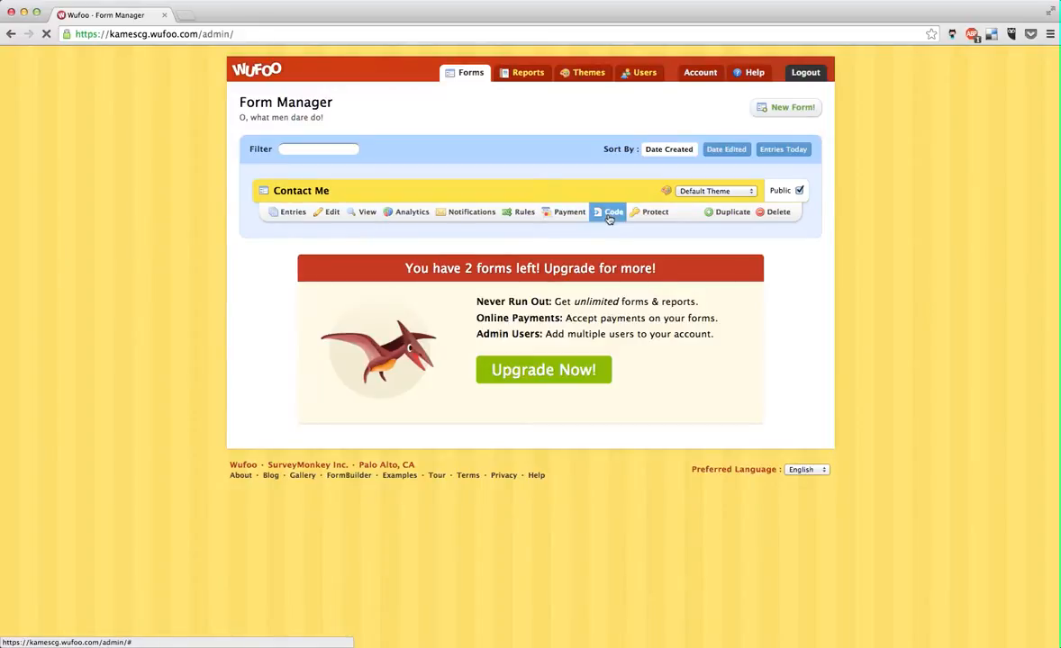
{"action": "left_click", "coordinate": [612, 212]}
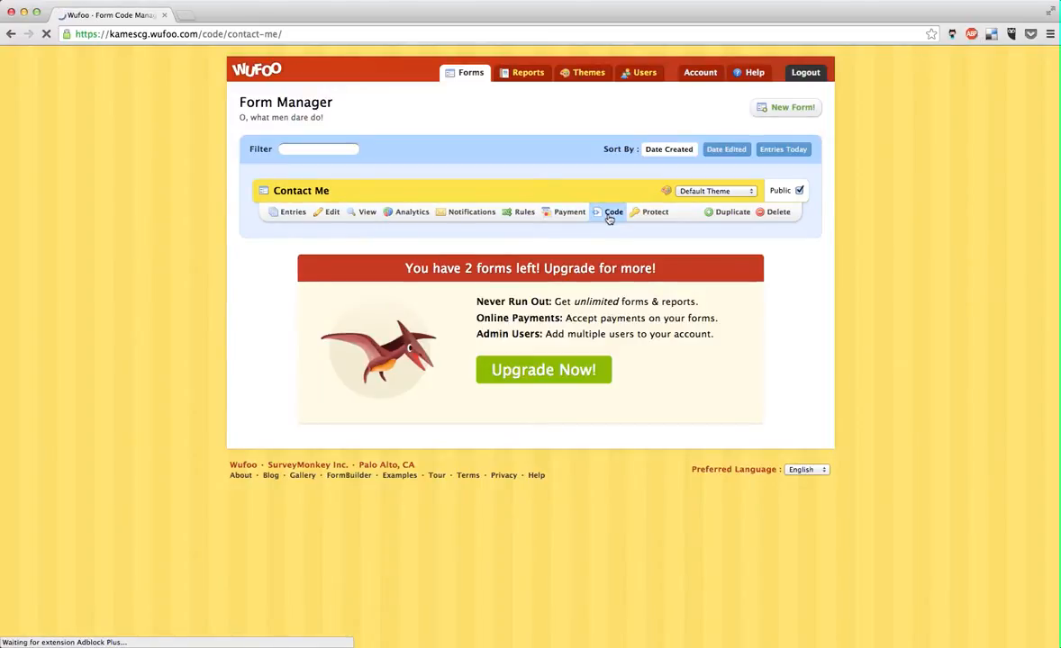
{"action": "left_click", "coordinate": [612, 213]}
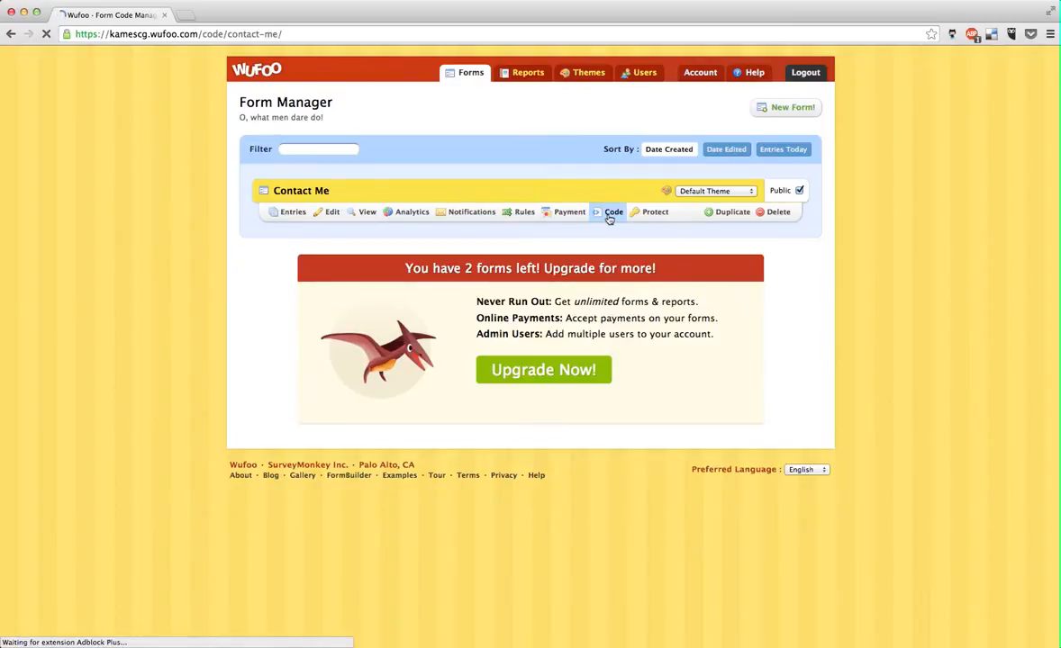
{"action": "left_click", "coordinate": [612, 213]}
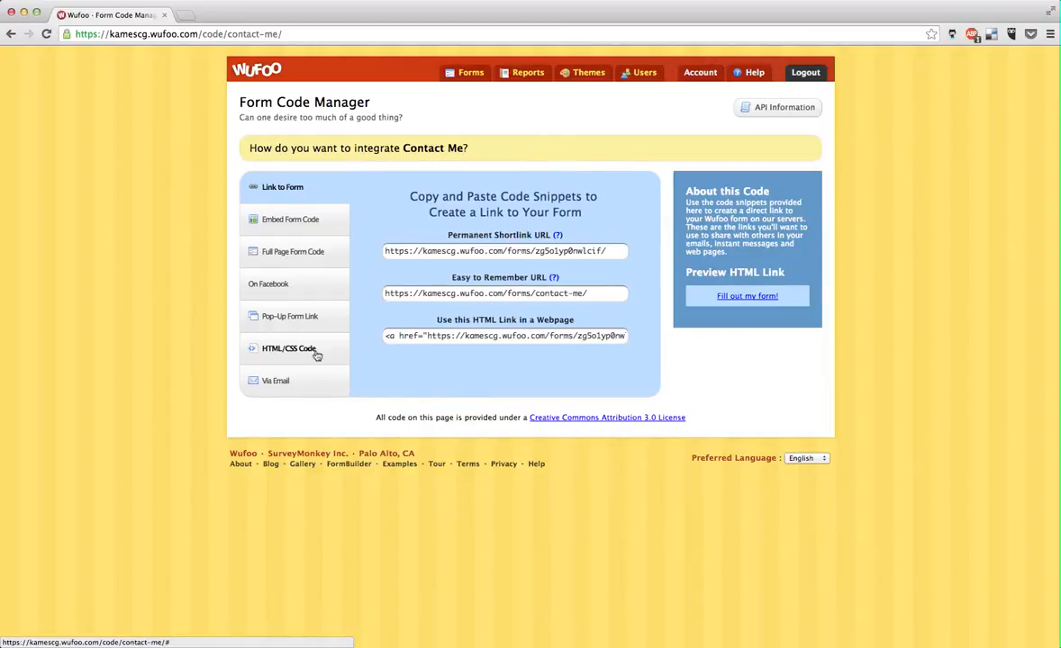
{"action": "mouse_move", "coordinate": [364, 291]}
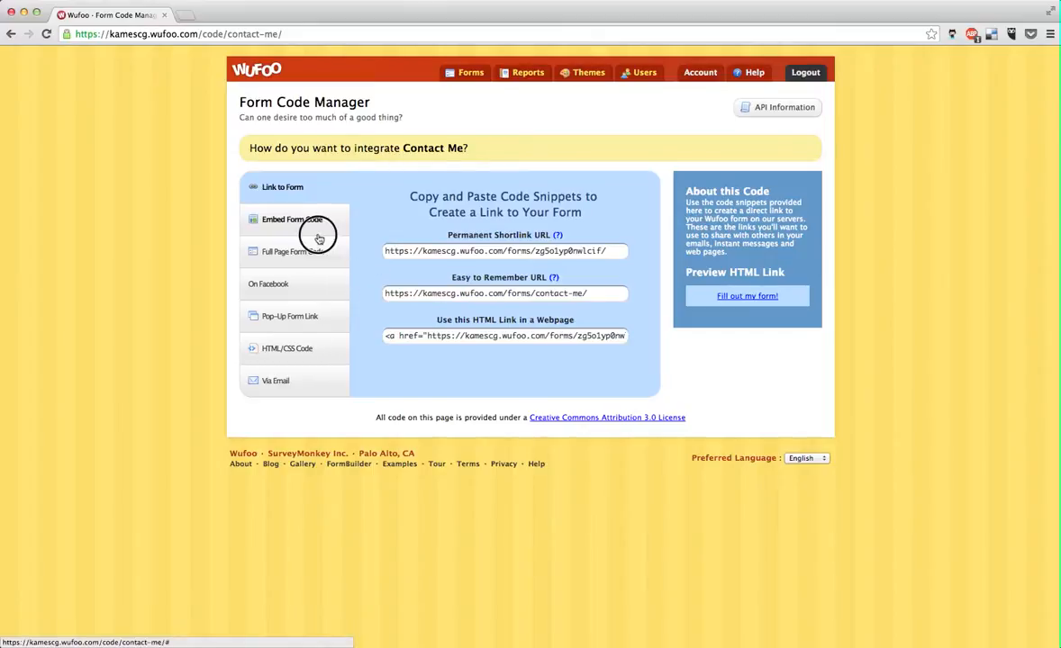
Display the Embed Form Code snippets (JavaScript, iframe, WordPress) for Contact Me.
{"action": "left_click", "coordinate": [291, 219]}
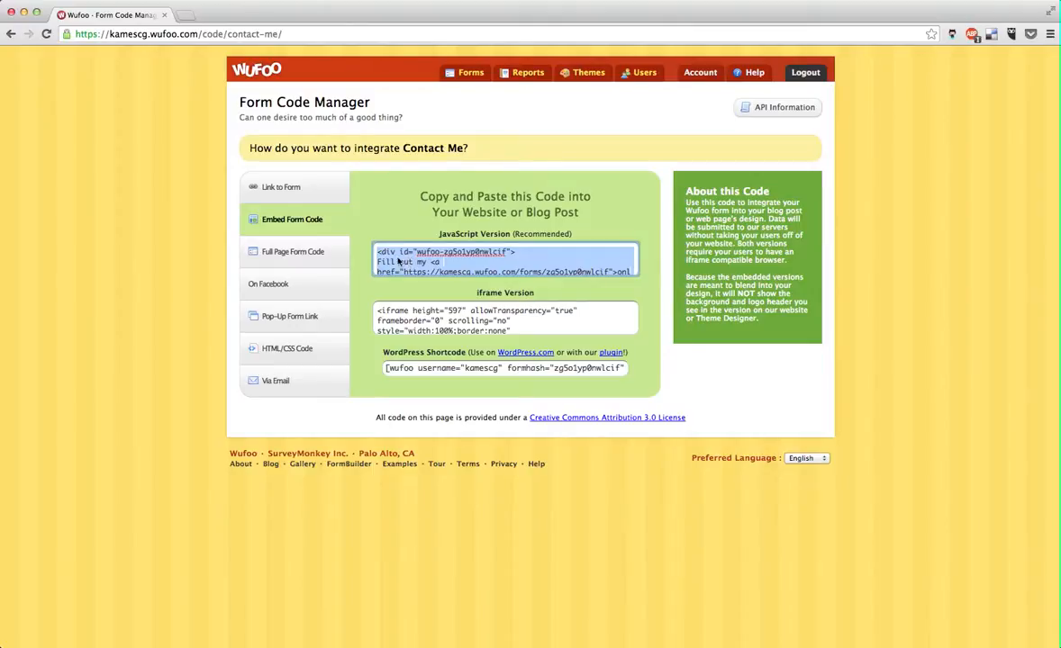
{"action": "mouse_move", "coordinate": [353, 234]}
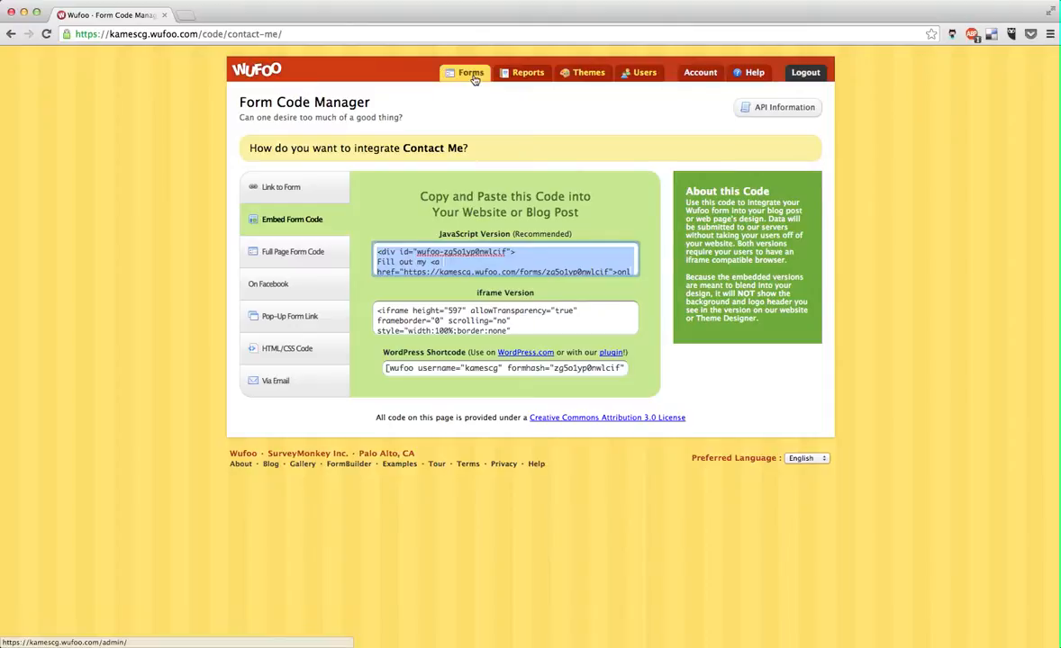
Return via Forms to the Form Manager listing the Contact Me form.
{"action": "left_click", "coordinate": [470, 72]}
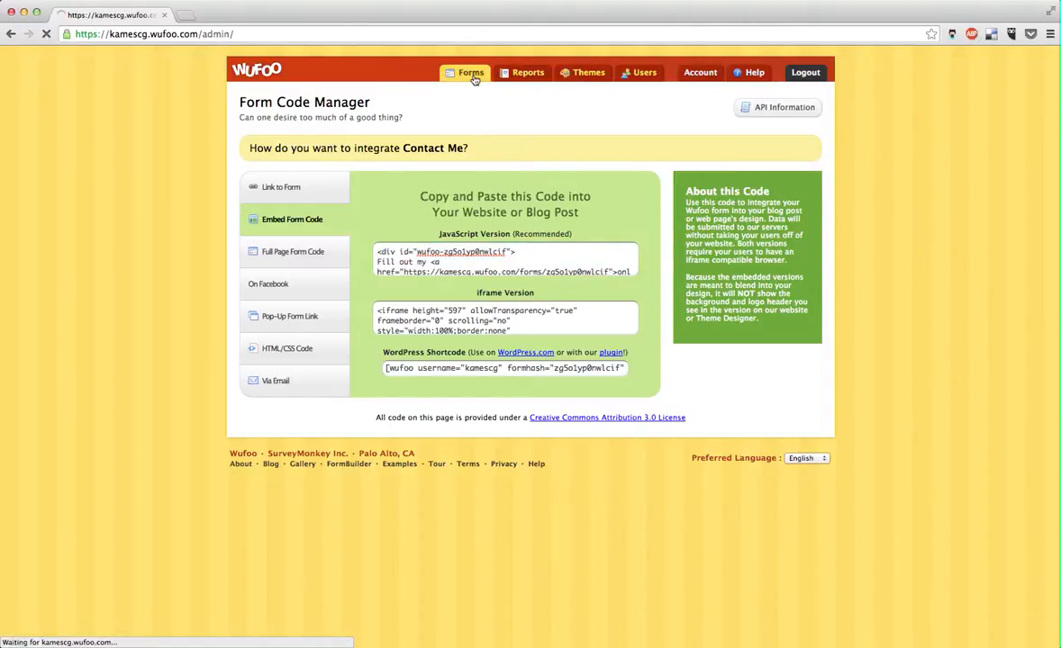
{"action": "left_click", "coordinate": [470, 72]}
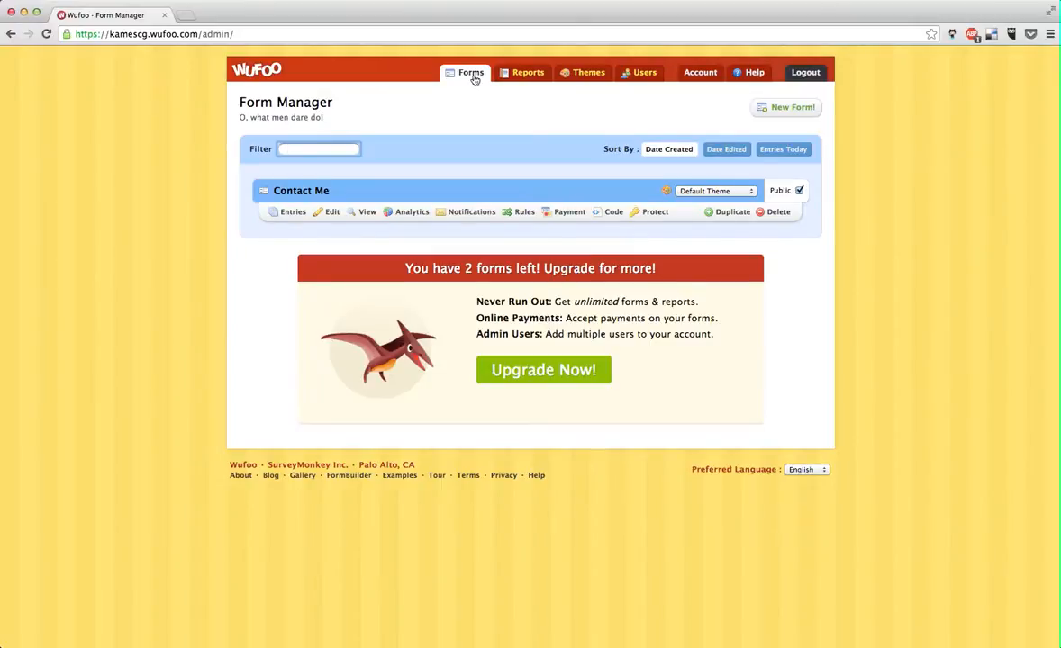
{"action": "mouse_move", "coordinate": [472, 126]}
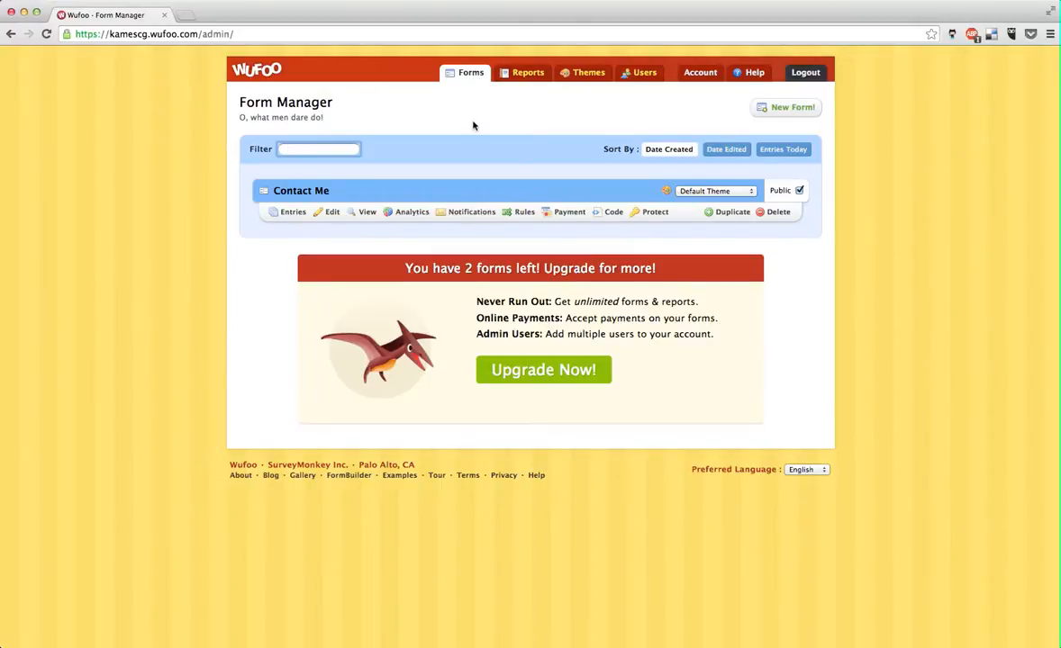